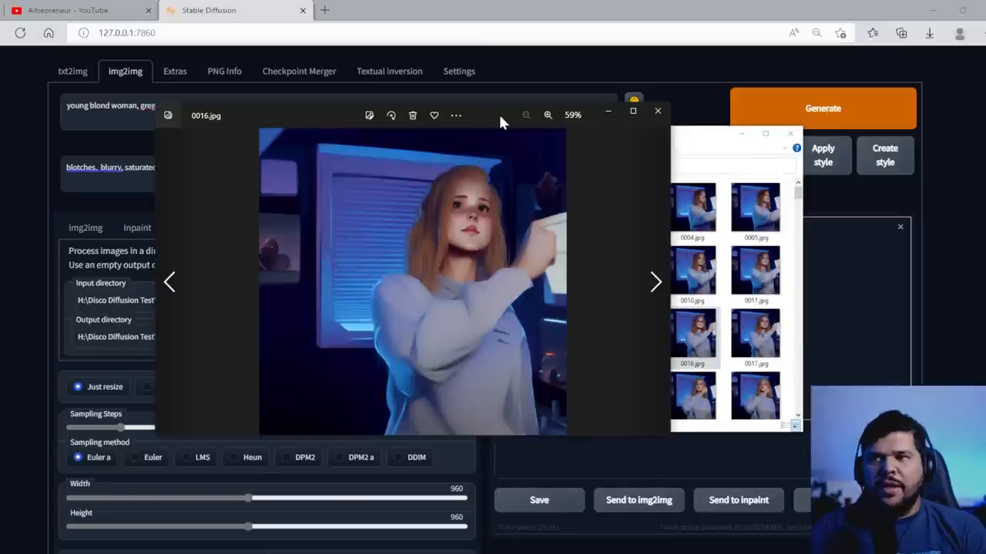
Step: Close the Photos preview of 0016.jpg so the Stable Diffusion UI folder is visible
left_click(549, 115)
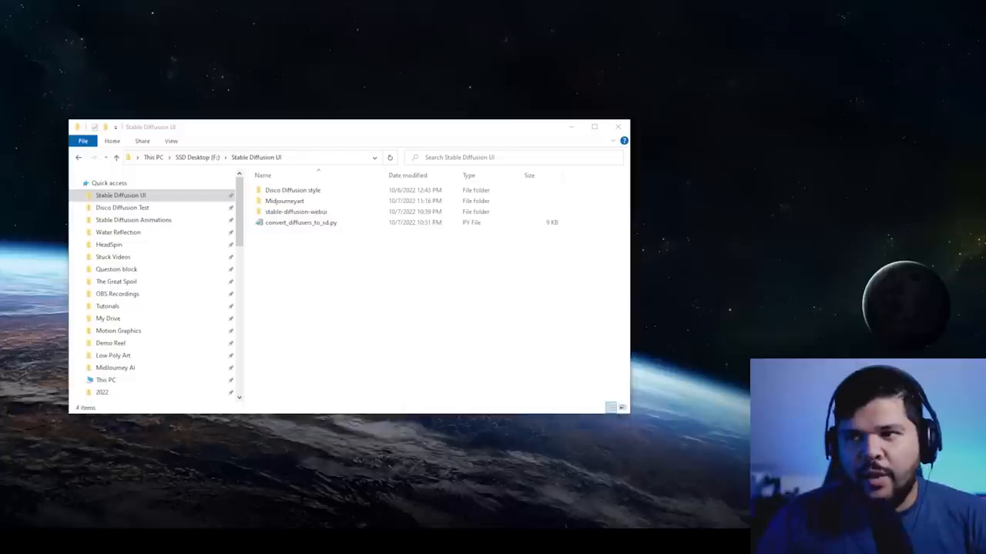
mouse_move(413, 131)
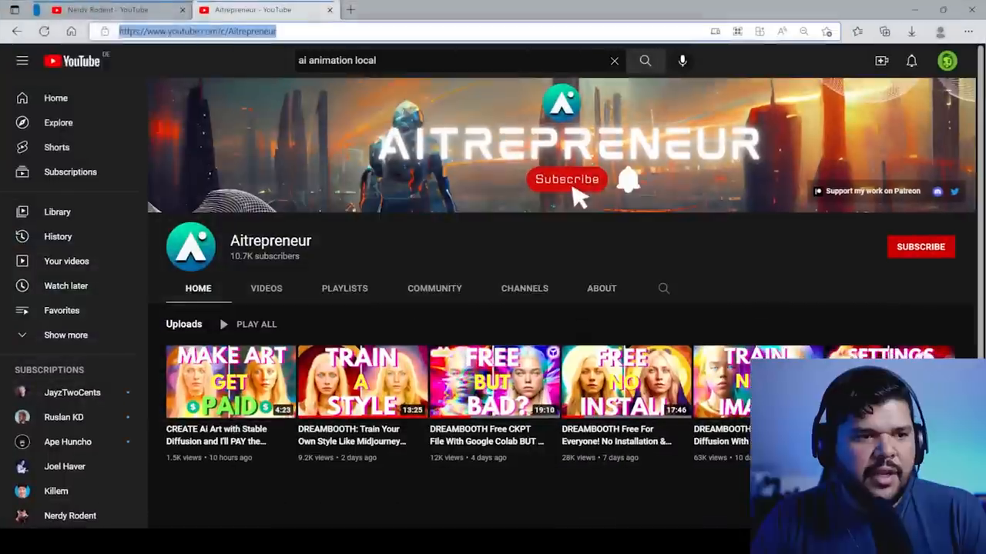
mouse_move(434, 275)
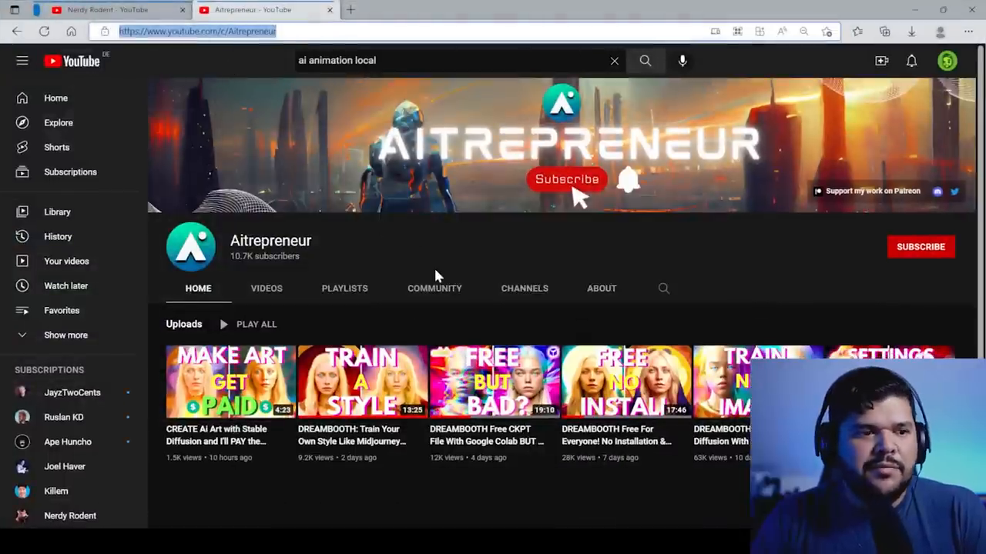
Step: Browse the Aitrepreneur channel's Videos uploads, then switch to the Nerdy Rodent channel page
left_click(267, 288)
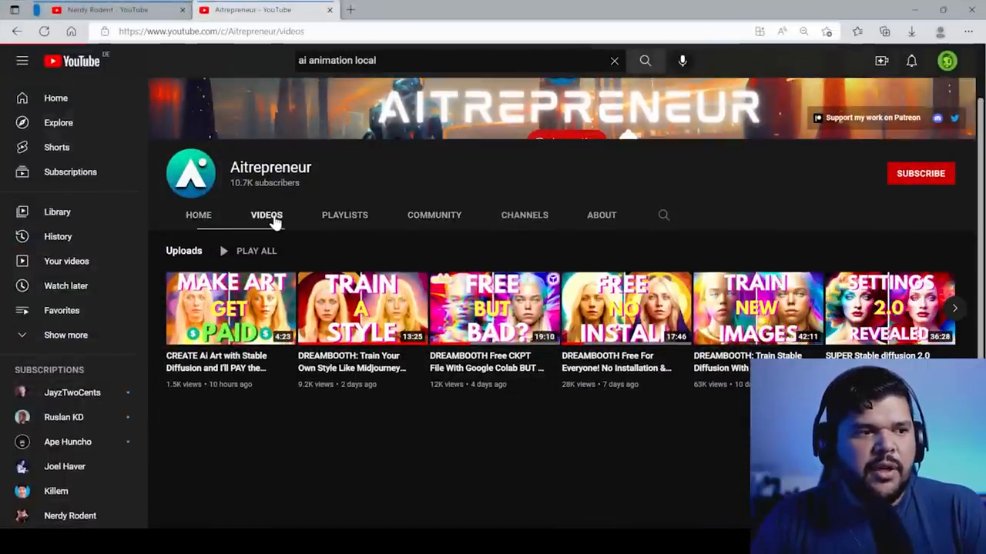
scroll("down", 3)
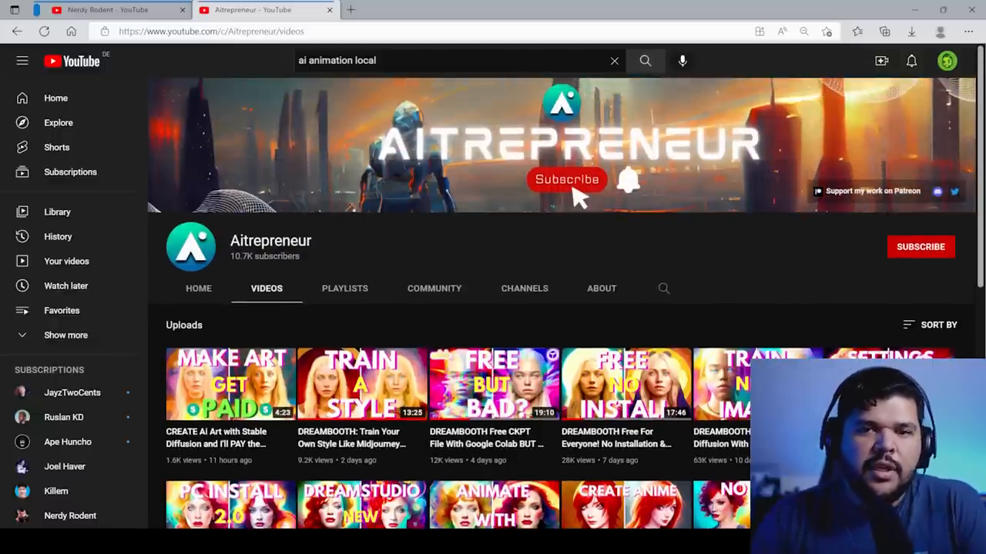
scroll("down", 3)
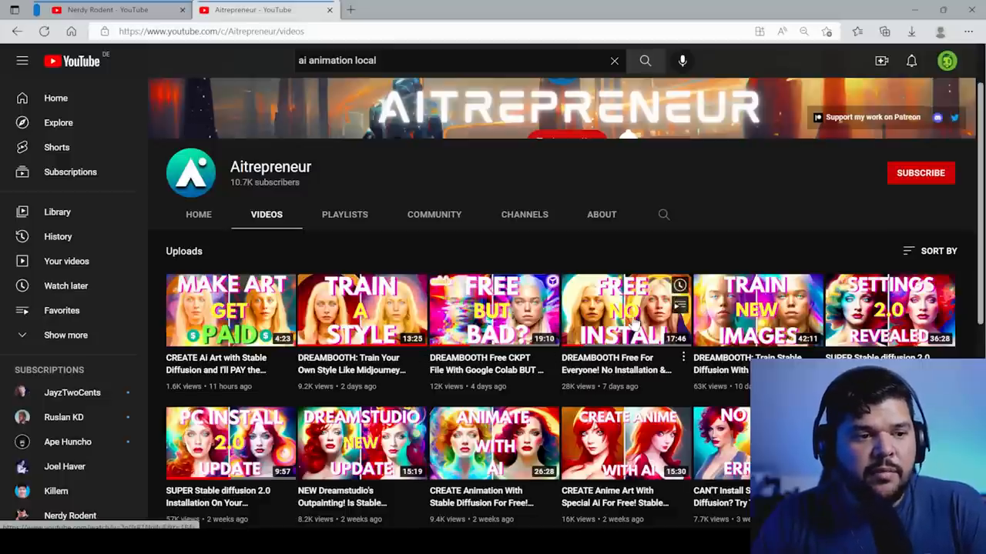
scroll("down", 3)
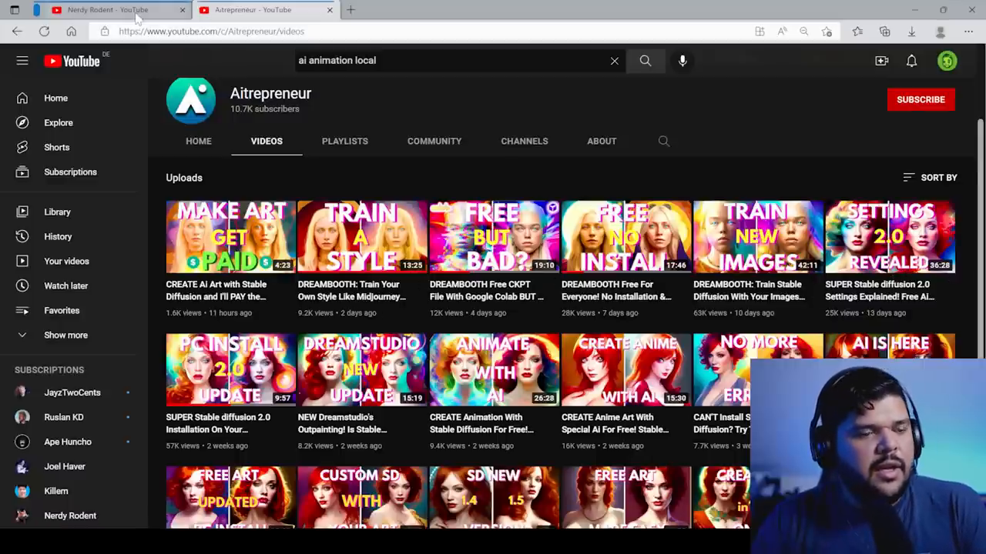
left_click(108, 10)
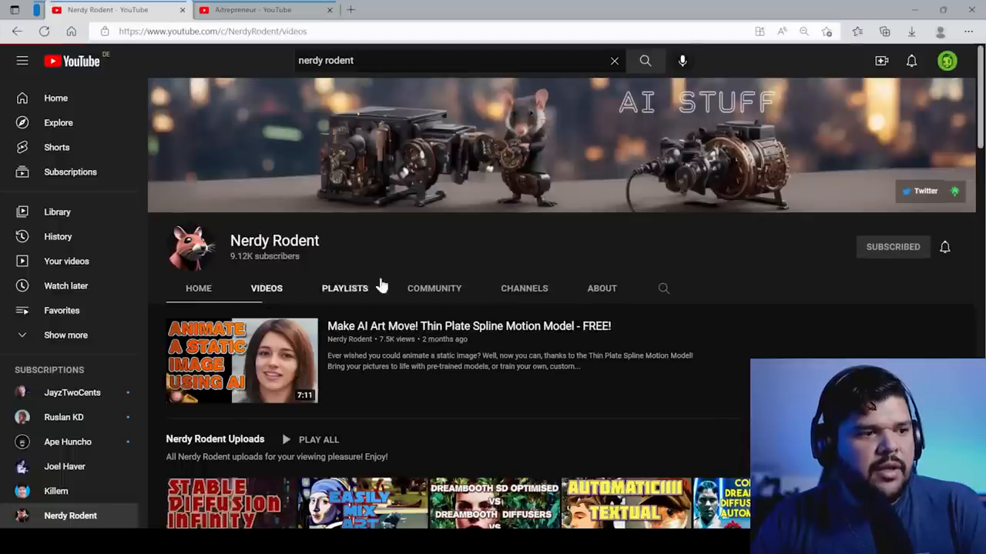
scroll("down", 3)
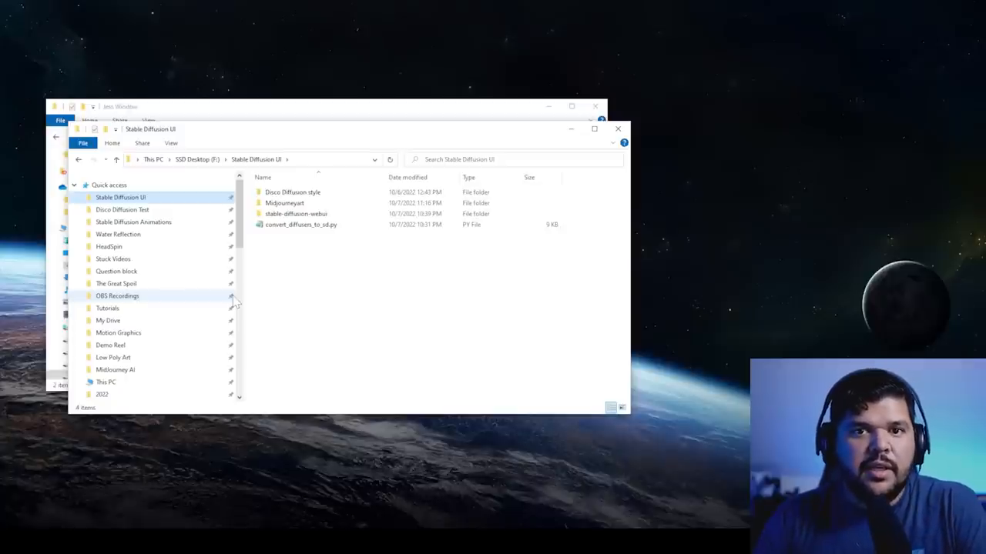
mouse_move(3, 338)
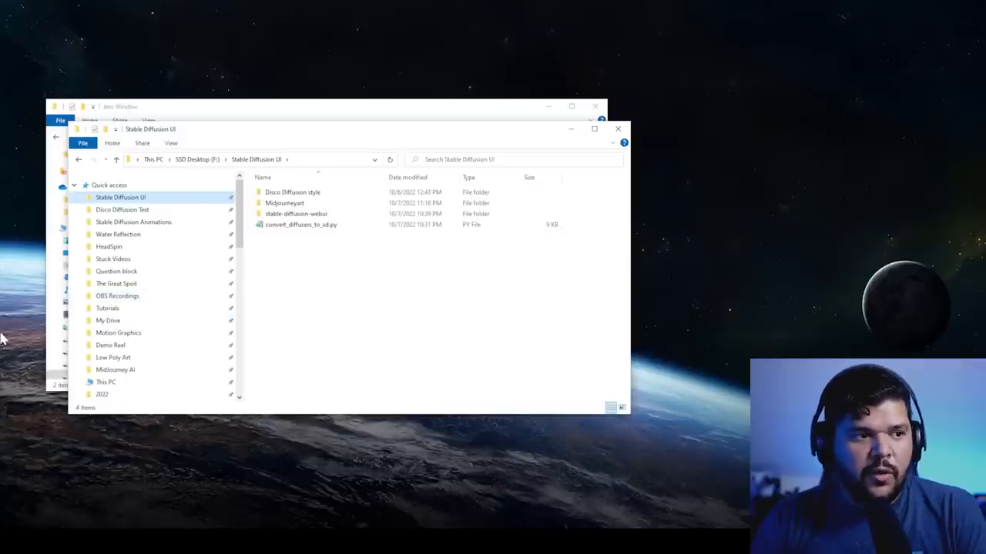
left_click(296, 213)
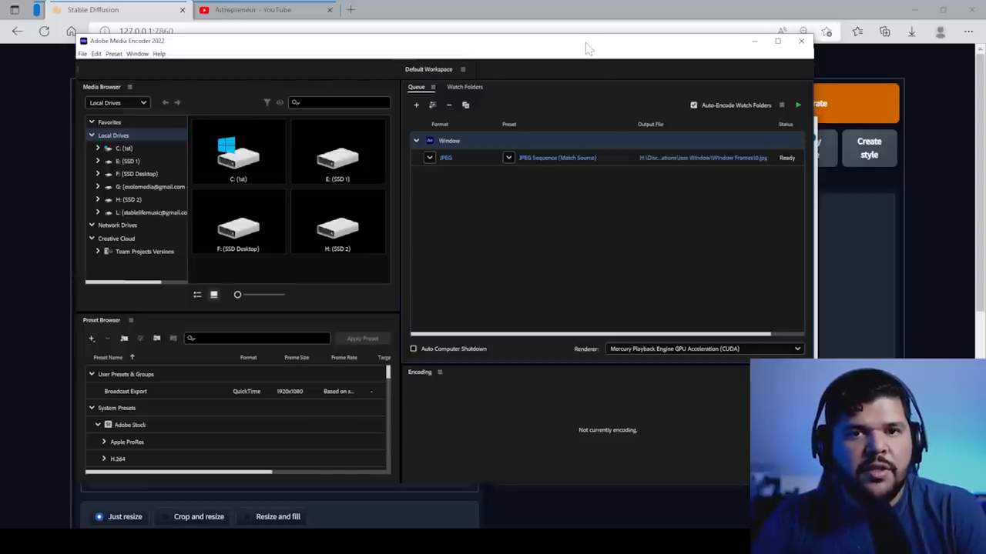
mouse_move(475, 186)
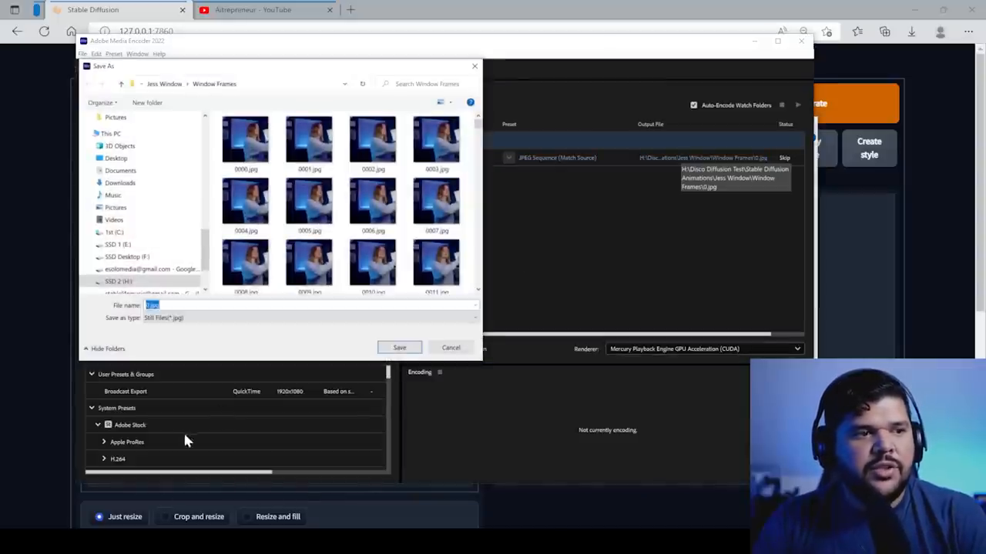
Step: Point the JPEG sequence's Output File to the Jess Window > Window Frames folder
left_click(246, 203)
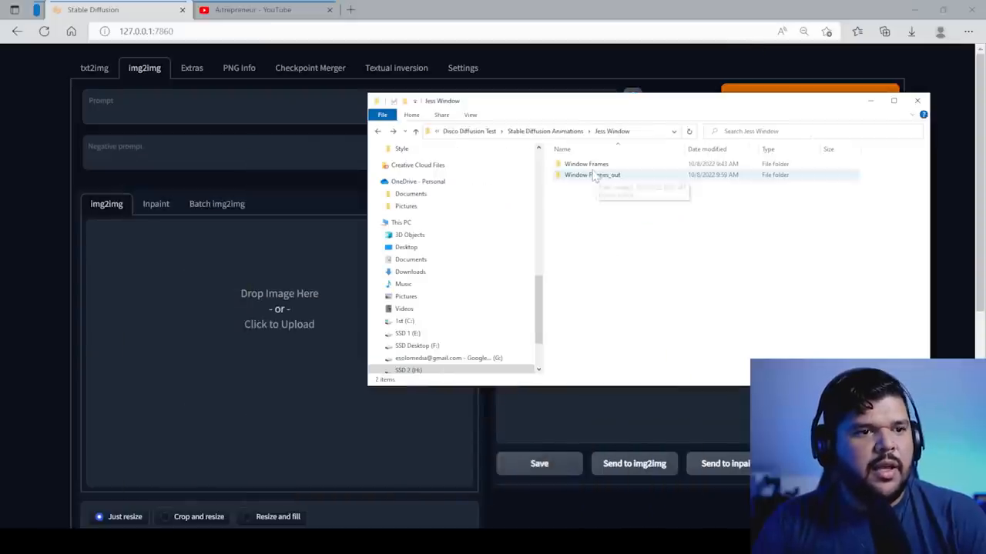
Step: Load 0000.jpg from the Window Frames folder into the img2img drop area
double_click(585, 163)
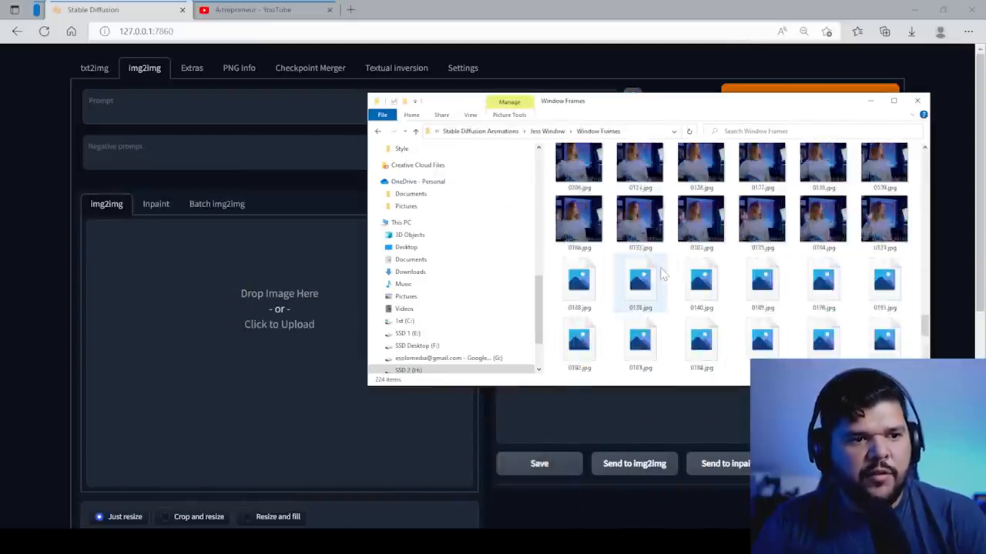
scroll("down", 3)
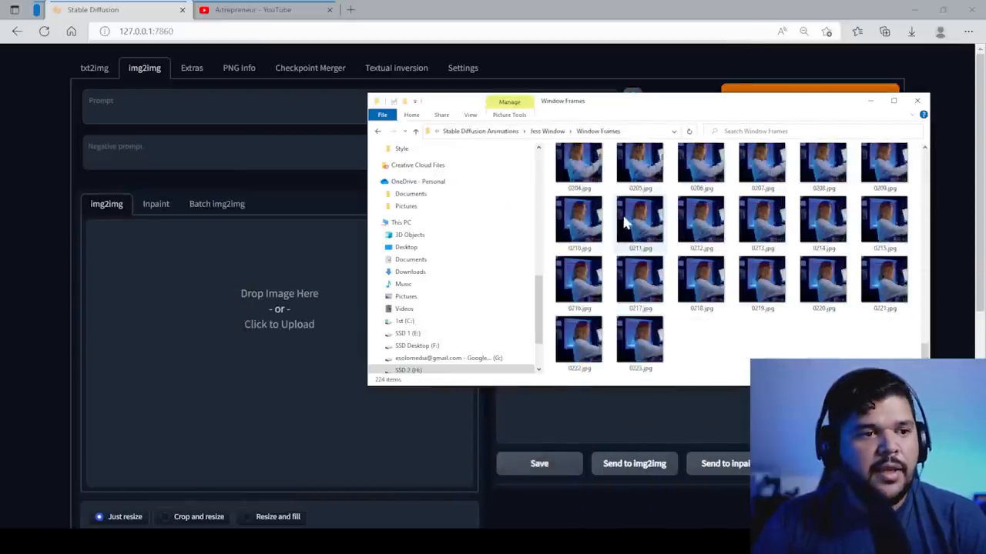
left_click(579, 172)
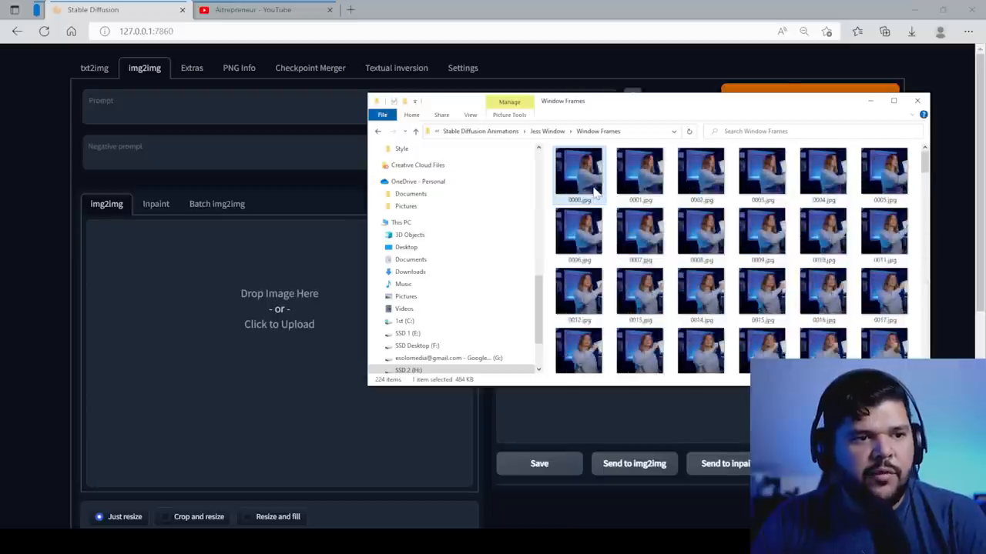
left_click_drag(579, 172, 186, 335)
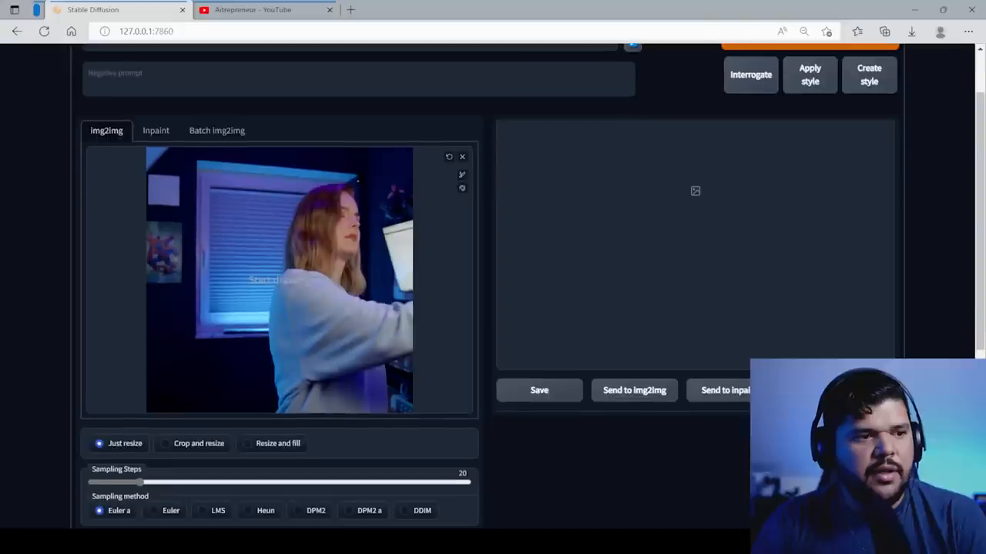
Step: Set the img2img output Width and Height to 960 by 960
scroll("down", 3)
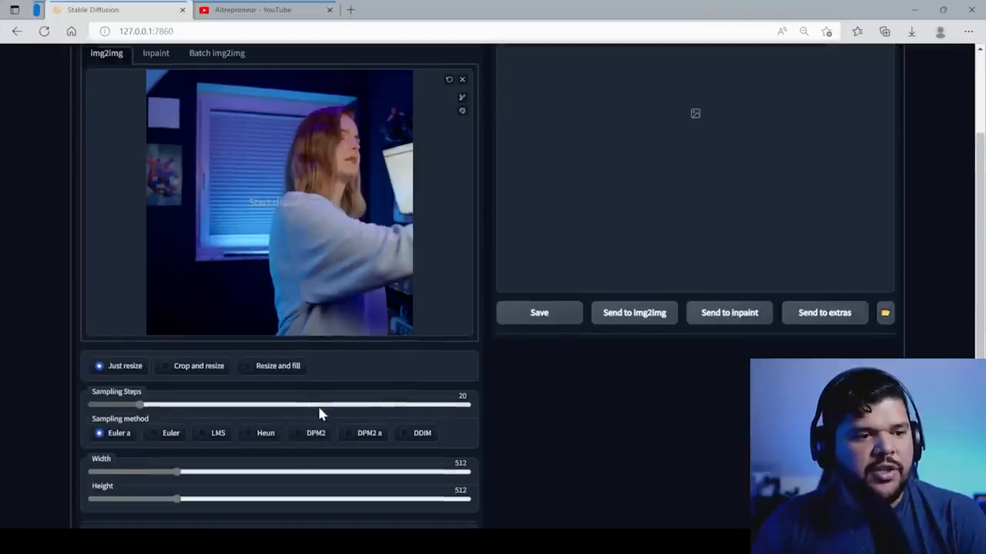
left_click_drag(178, 402, 237, 402)
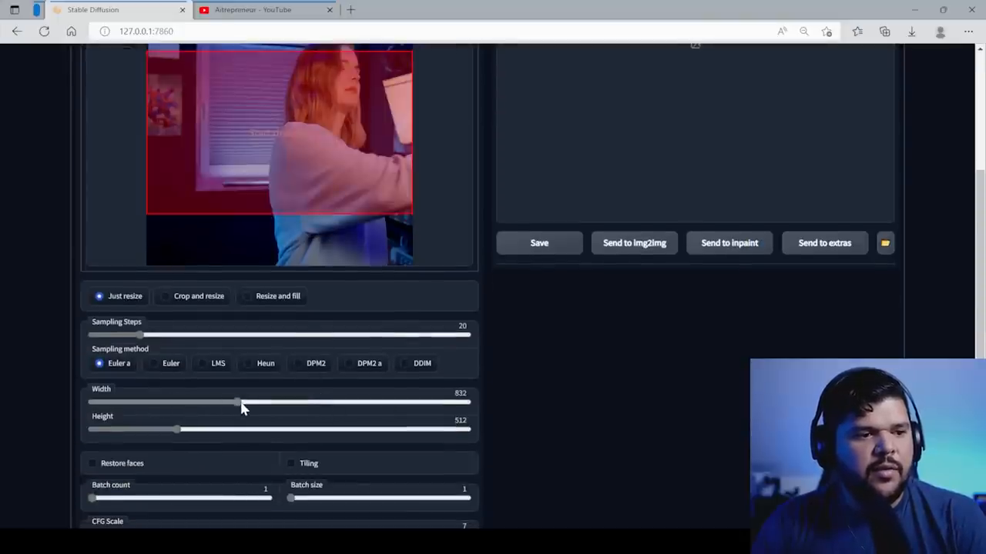
left_click_drag(237, 402, 177, 402)
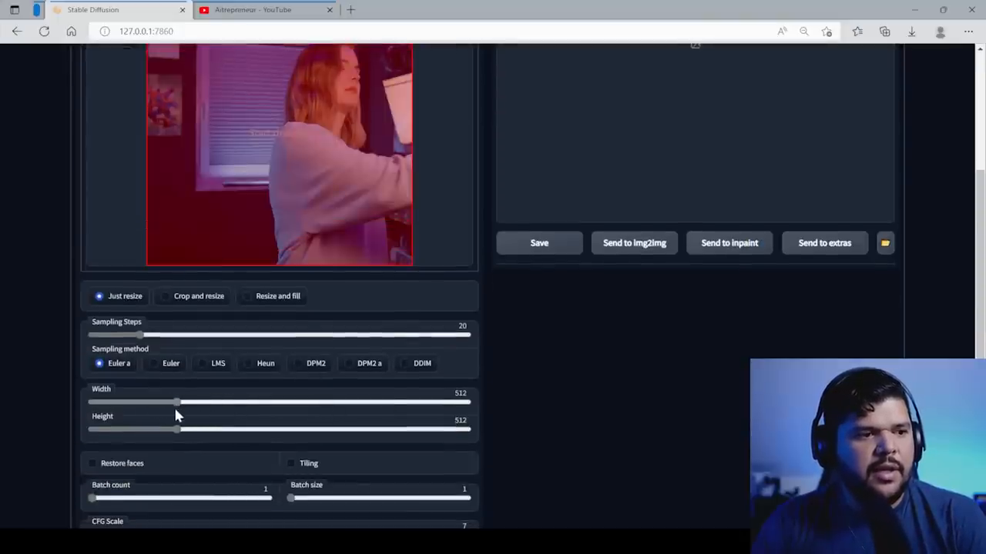
left_click_drag(176, 401, 262, 402)
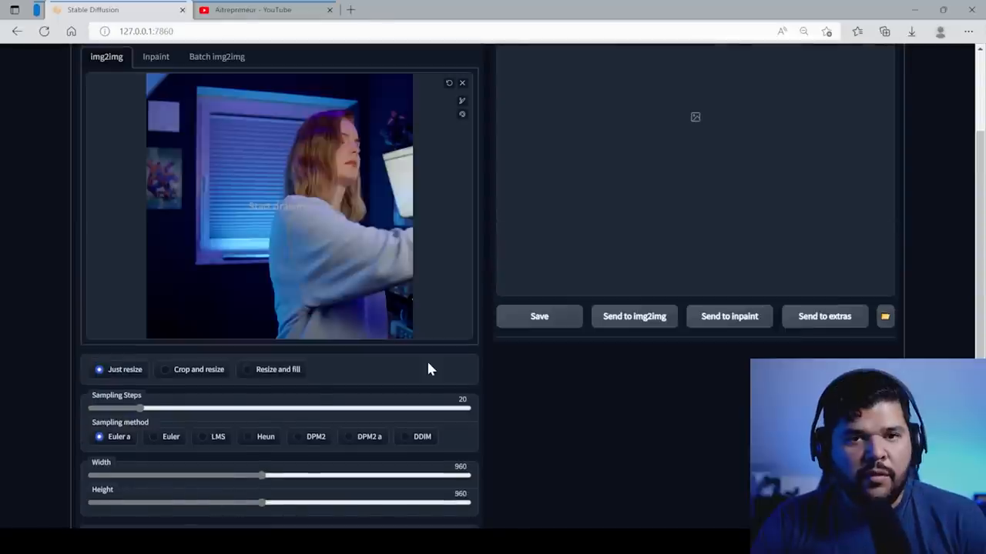
scroll("down", 3)
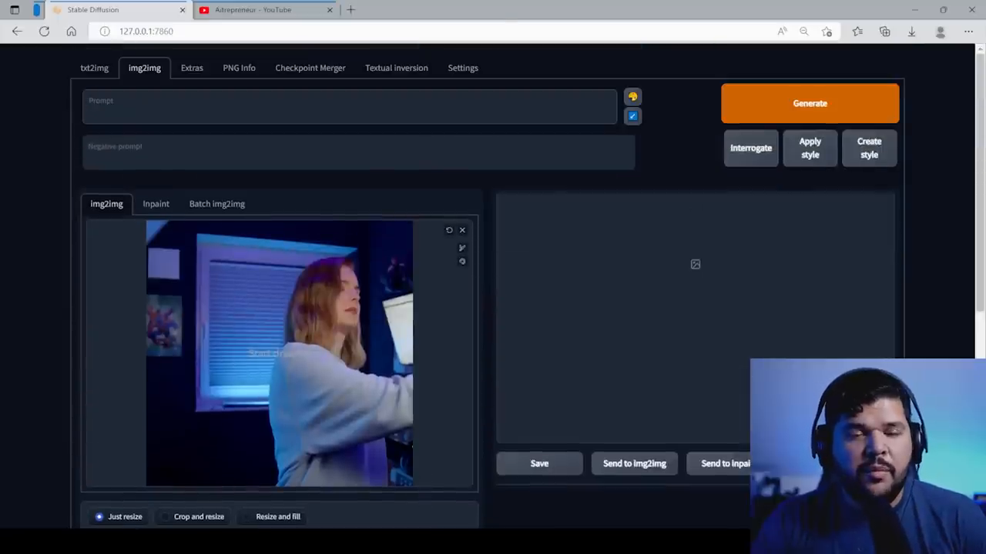
mouse_move(722, 163)
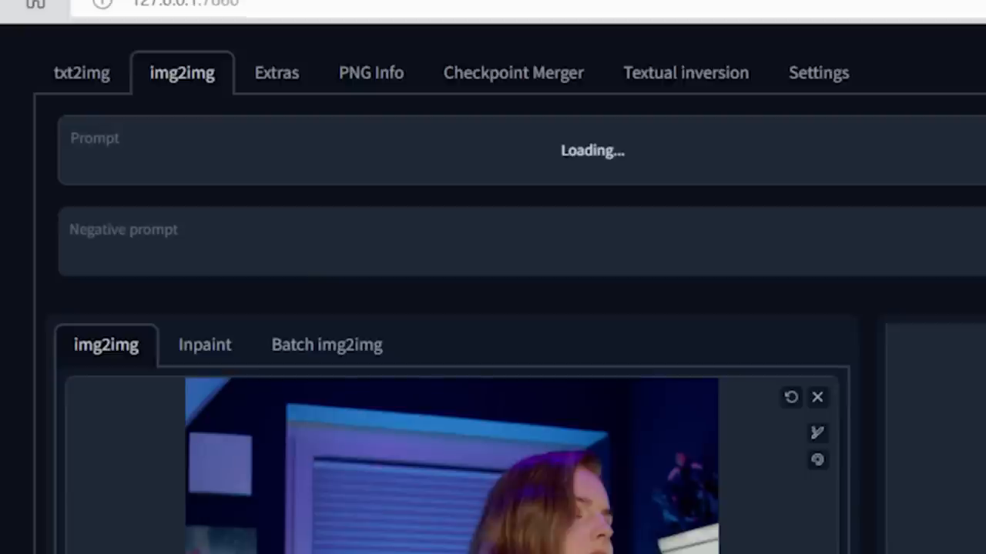
Step: Interrogate the frame, trim the prompt to the woman-in-a-room Sailor Moon description, and generate
left_click(403, 515)
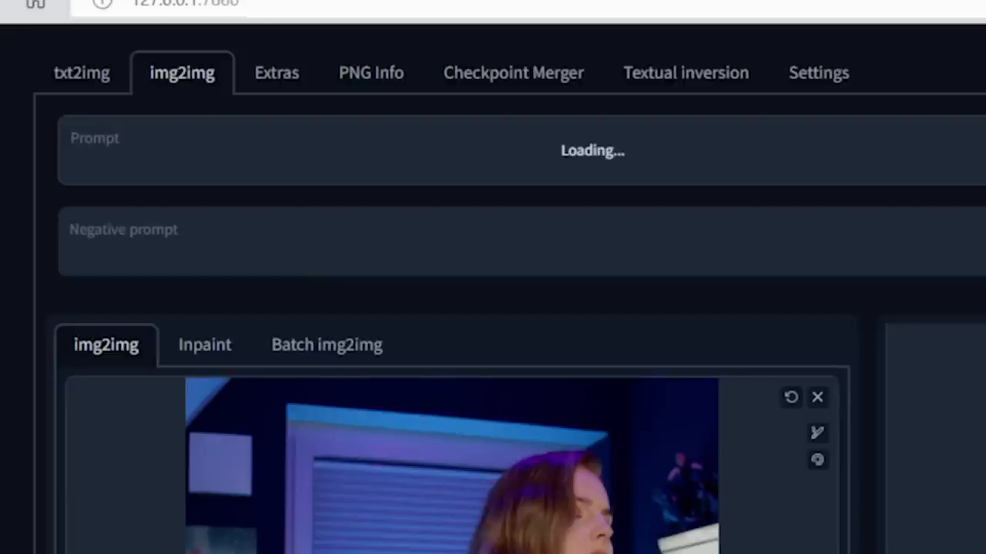
mouse_move(520, 301)
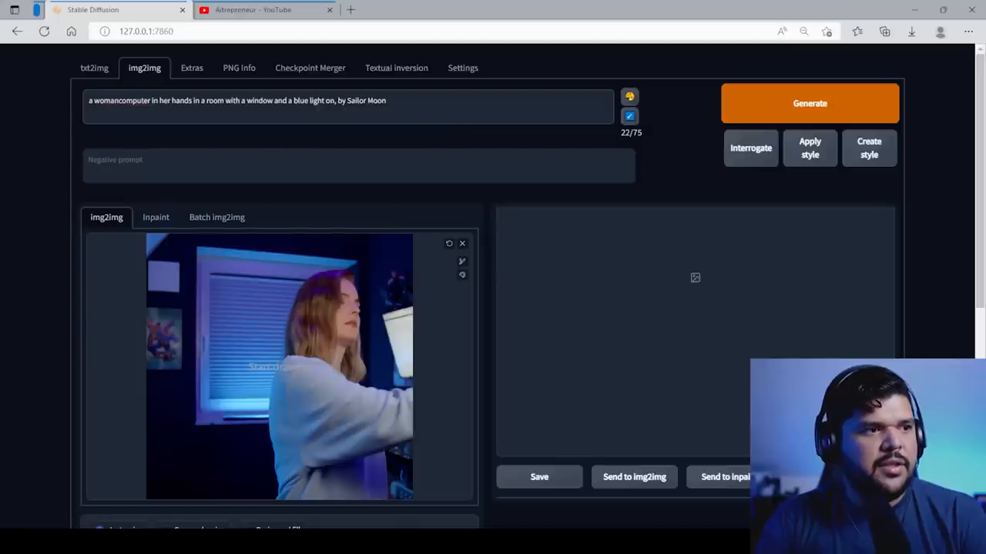
double_click(154, 100)
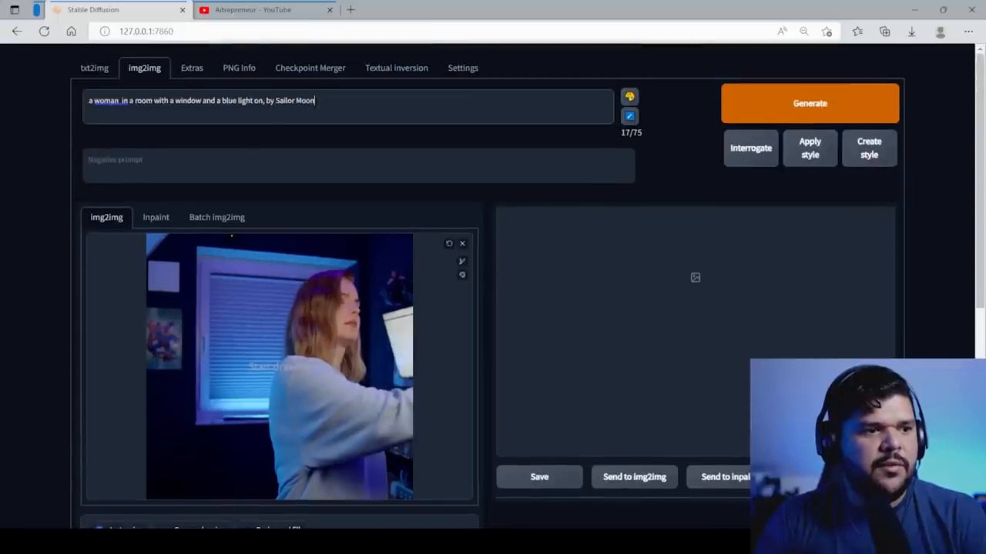
mouse_move(680, 130)
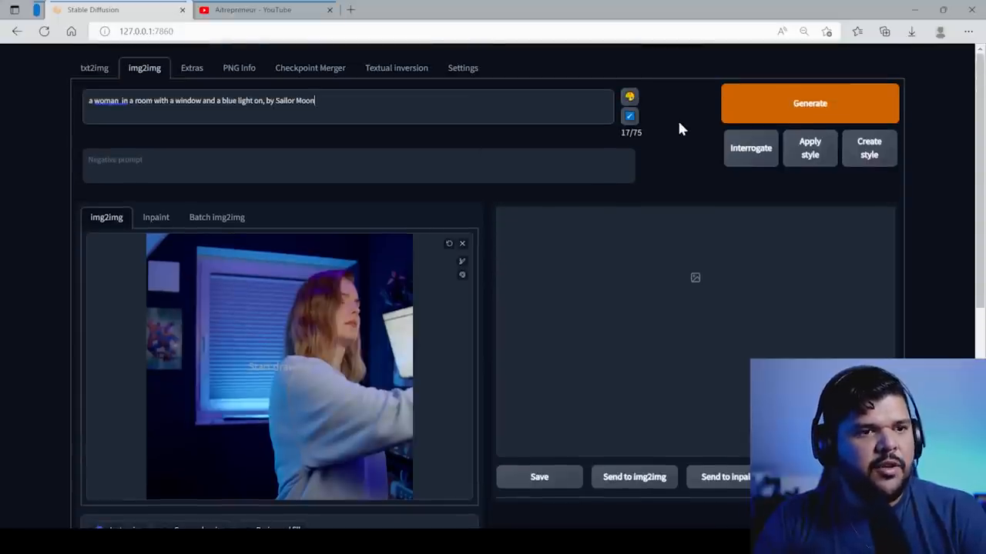
left_click(810, 103)
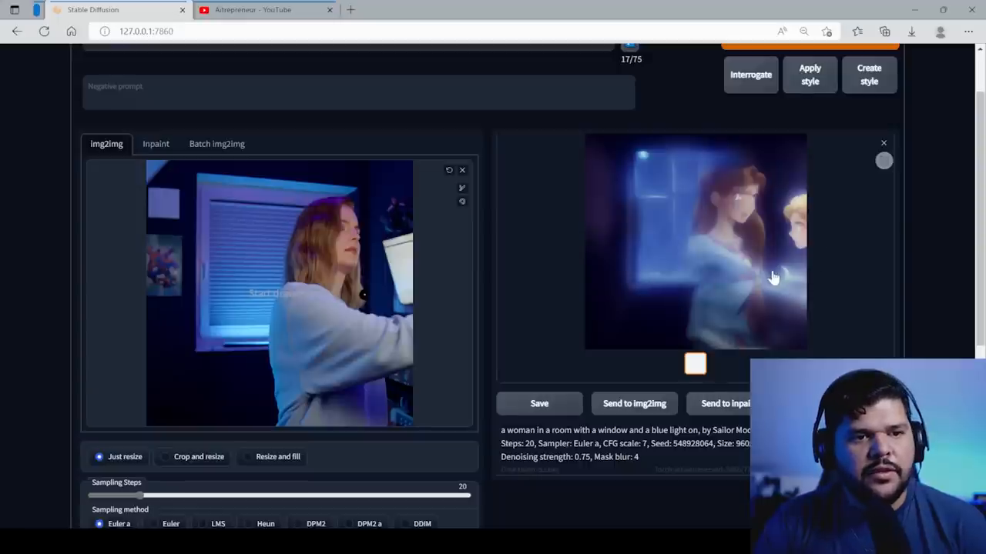
mouse_move(751, 222)
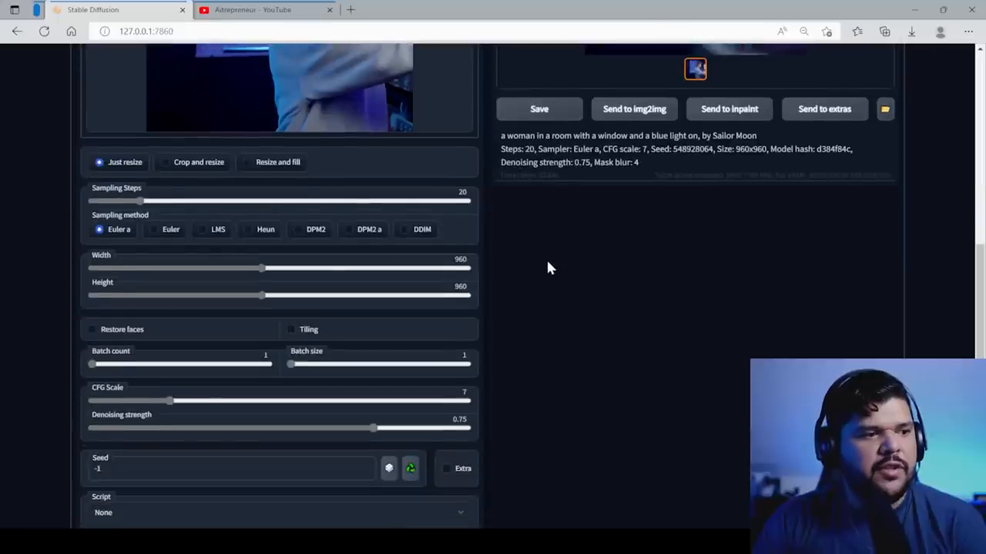
Step: Lower the img2img Denoising strength slider from 0.75 to 0.4
scroll("down", 3)
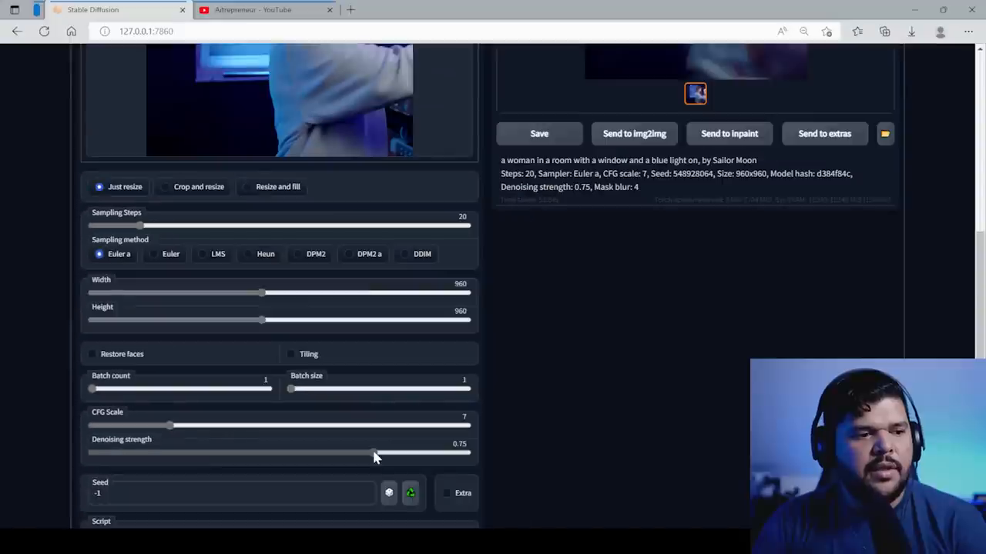
left_click_drag(373, 453, 243, 453)
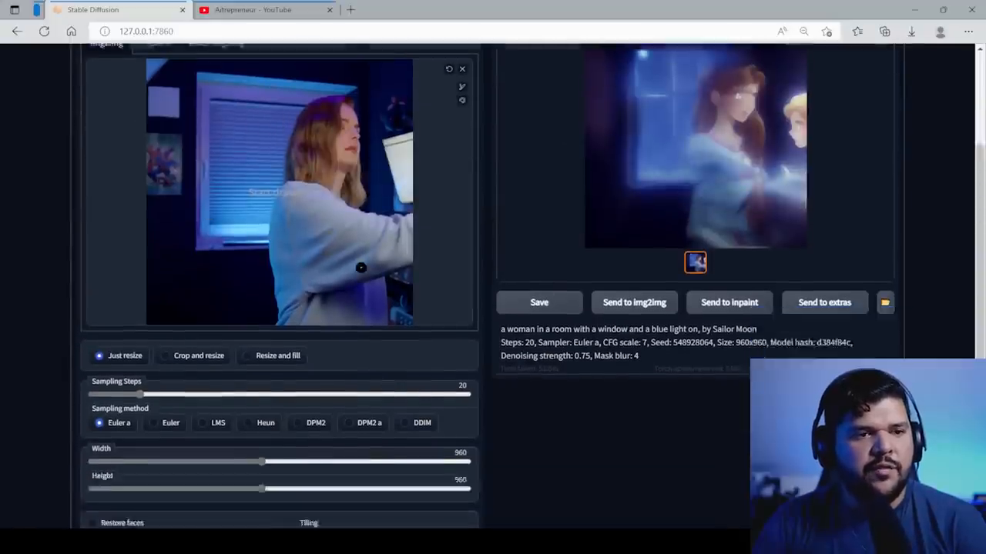
scroll("down", 3)
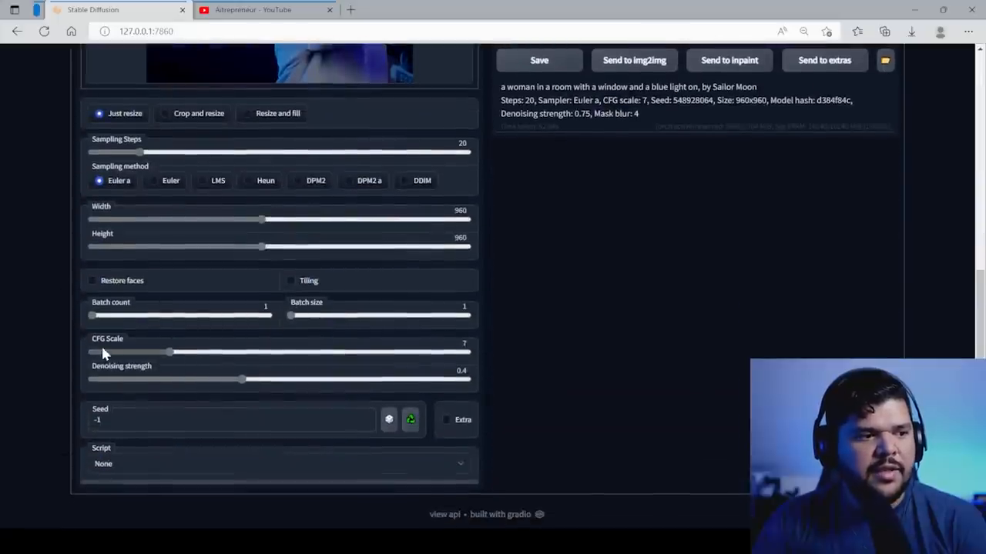
mouse_move(212, 364)
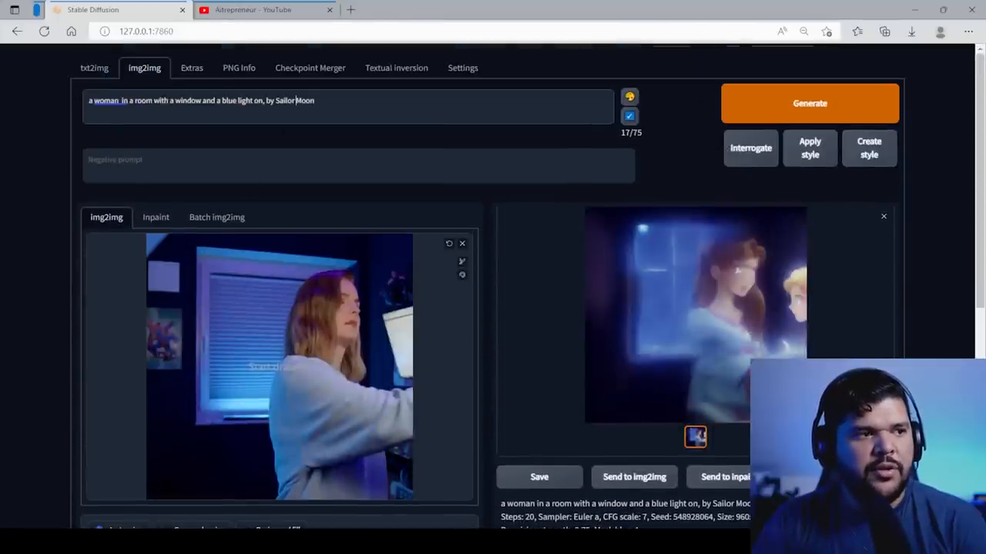
Step: Raise the CFG Scale from 7 to 19.5 and regenerate a more faithful stylized frame
scroll("down", 3)
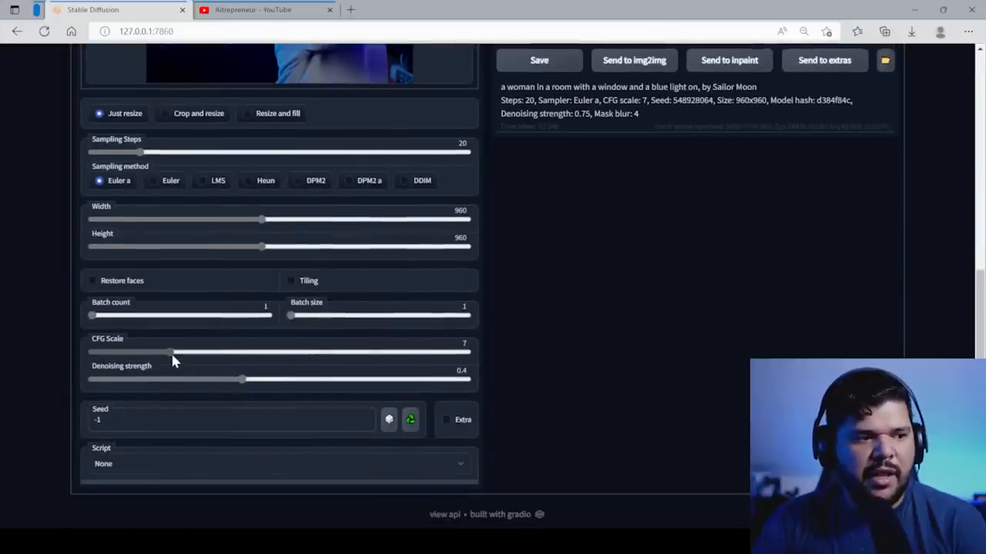
left_click_drag(171, 352, 299, 352)
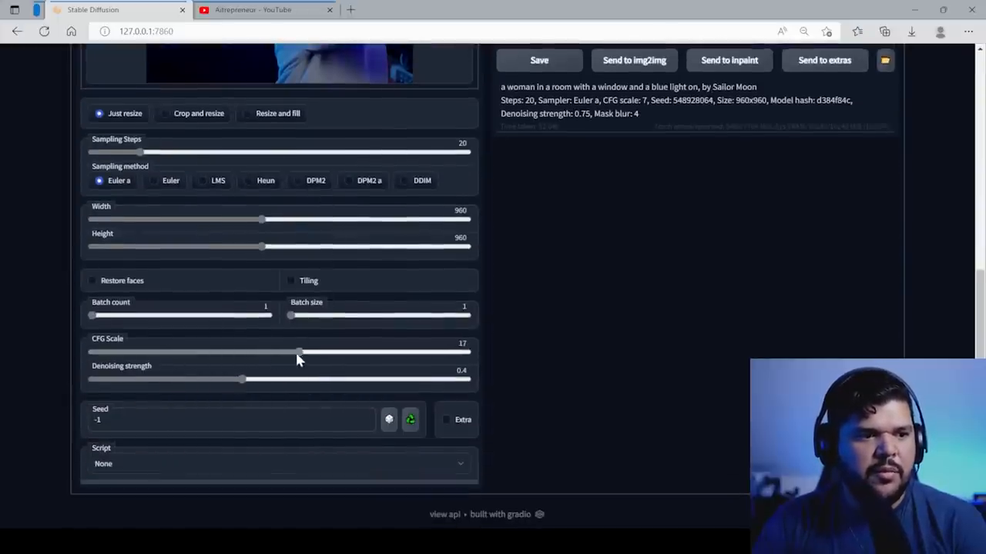
left_click_drag(299, 352, 331, 353)
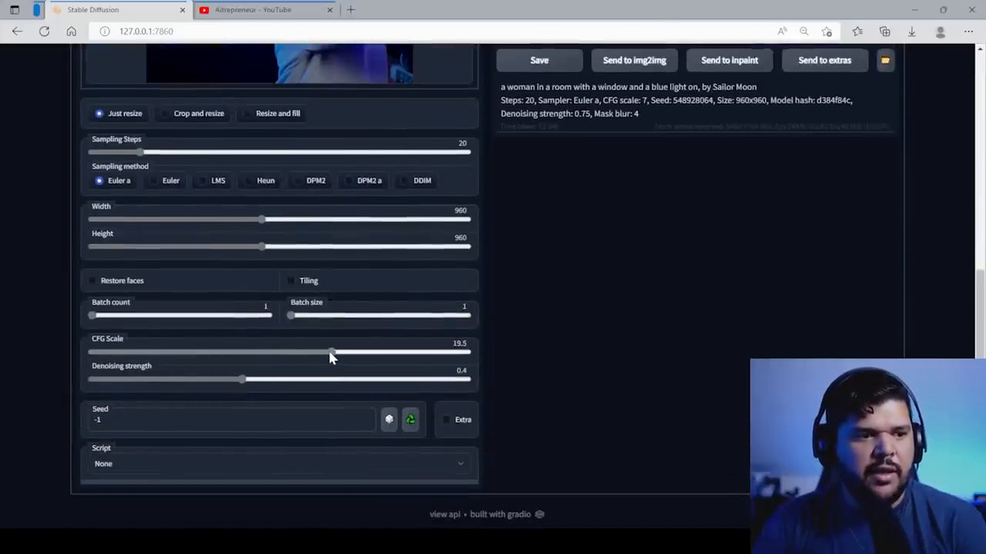
left_click_drag(244, 378, 238, 379)
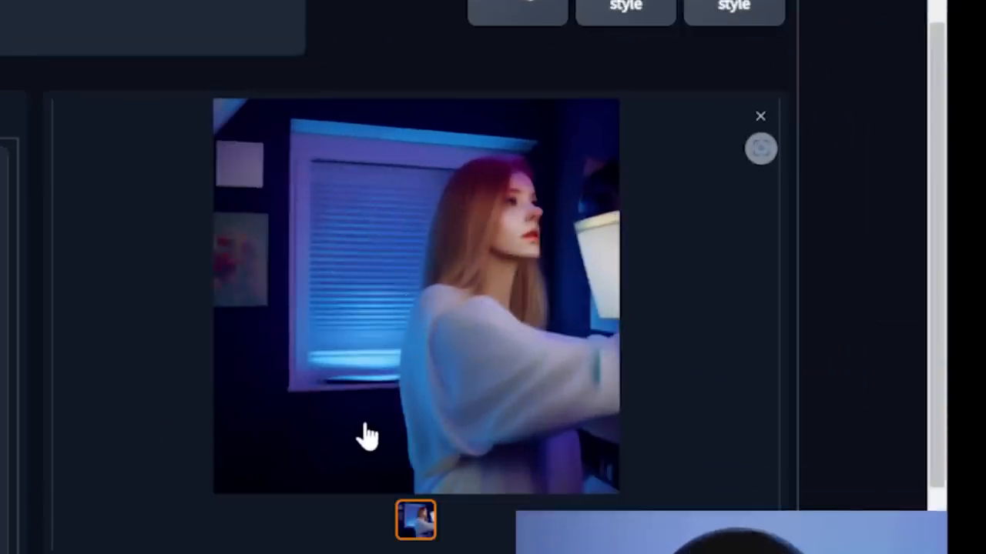
mouse_move(58, 386)
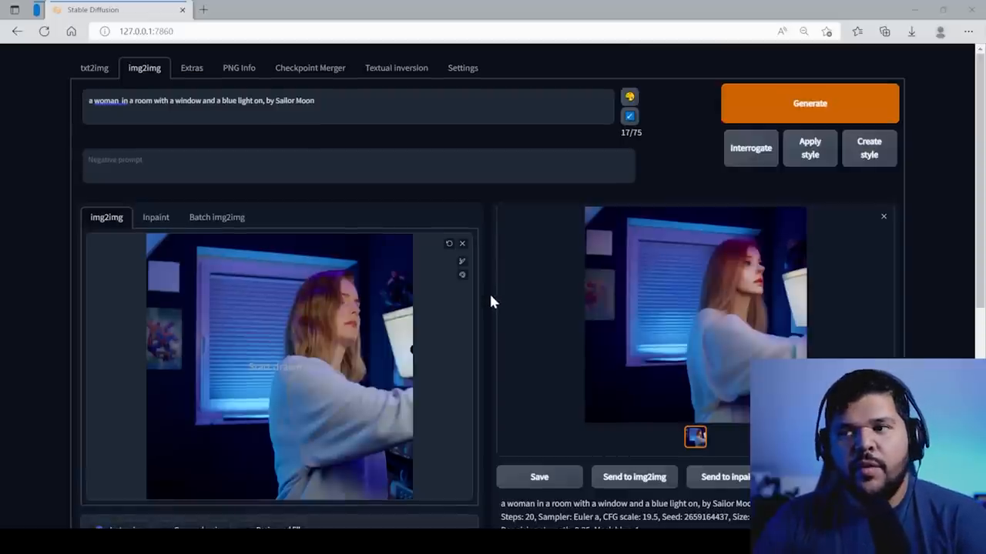
scroll("down", 3)
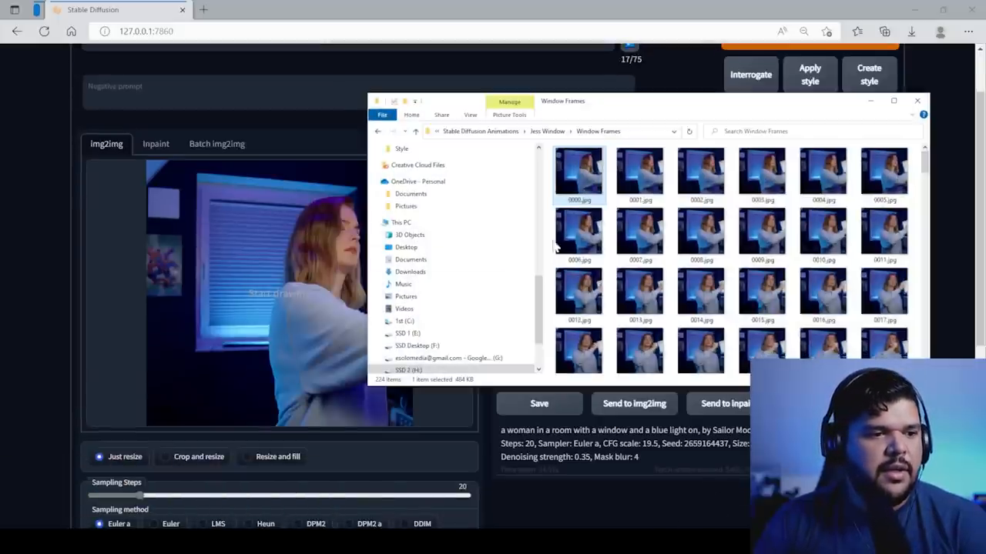
Step: Clear the img2img input and choose a different Window Frames image as the source
scroll("down", 3)
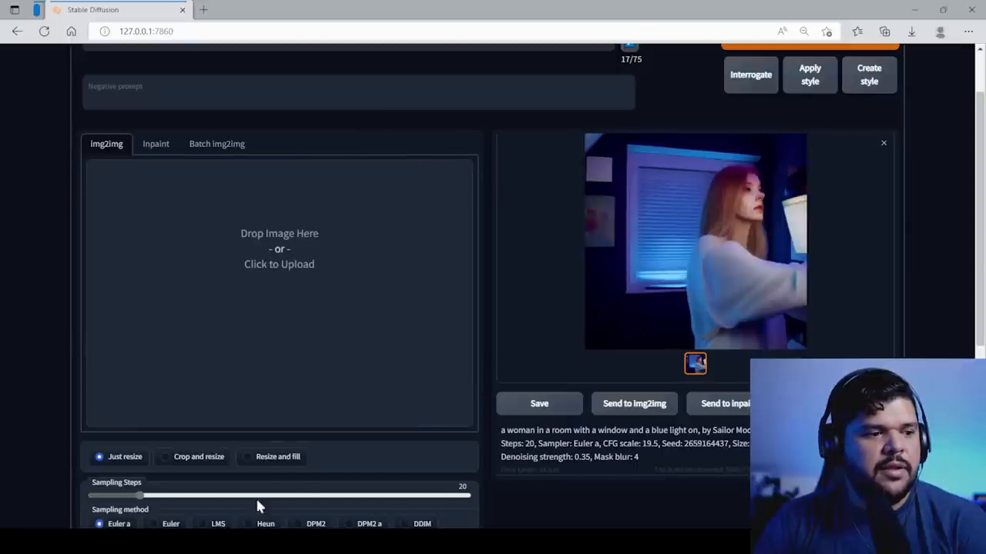
left_click(279, 265)
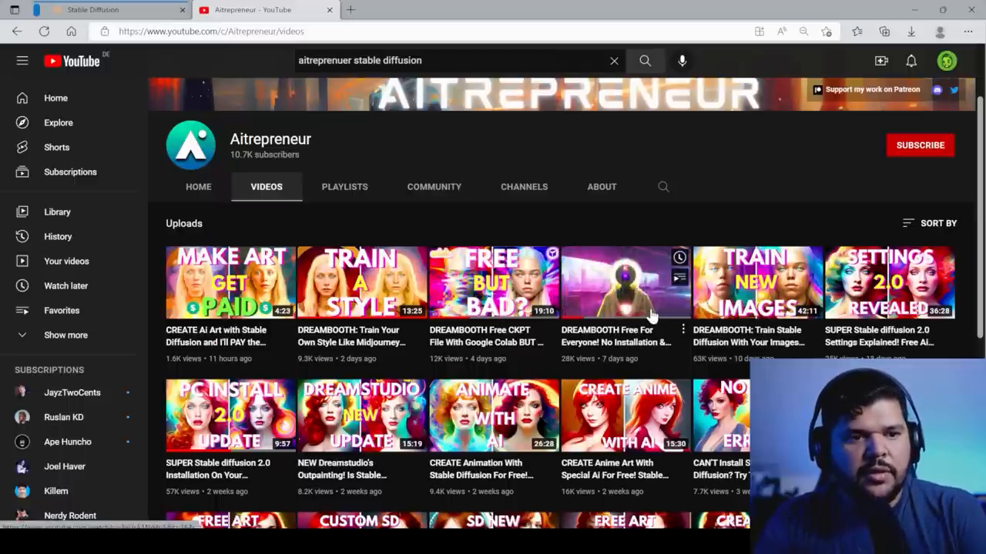
Step: Switch from the YouTube channel tab back to the Stable Diffusion web UI Settings page
left_click(93, 9)
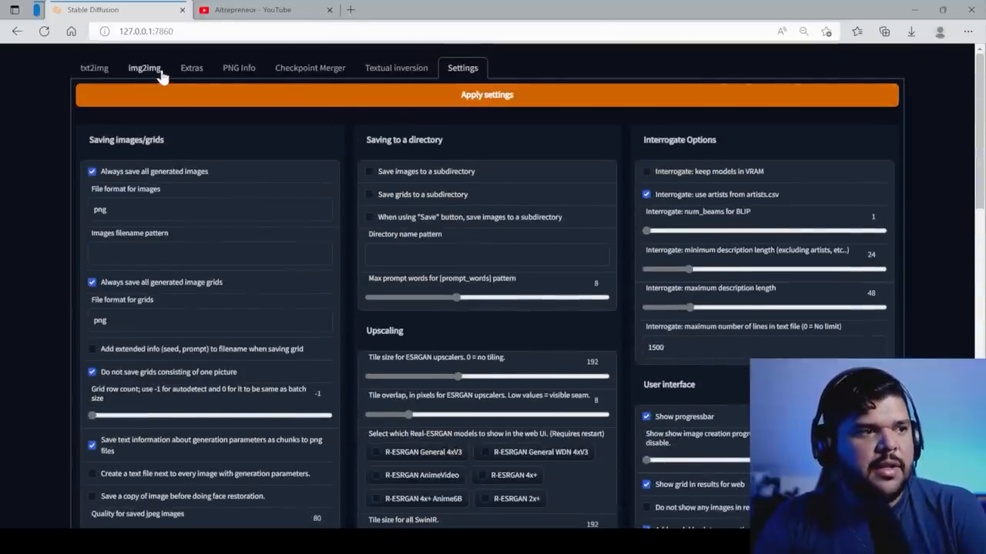
Step: Review the cartoon img2img result for the new frame
left_click(145, 68)
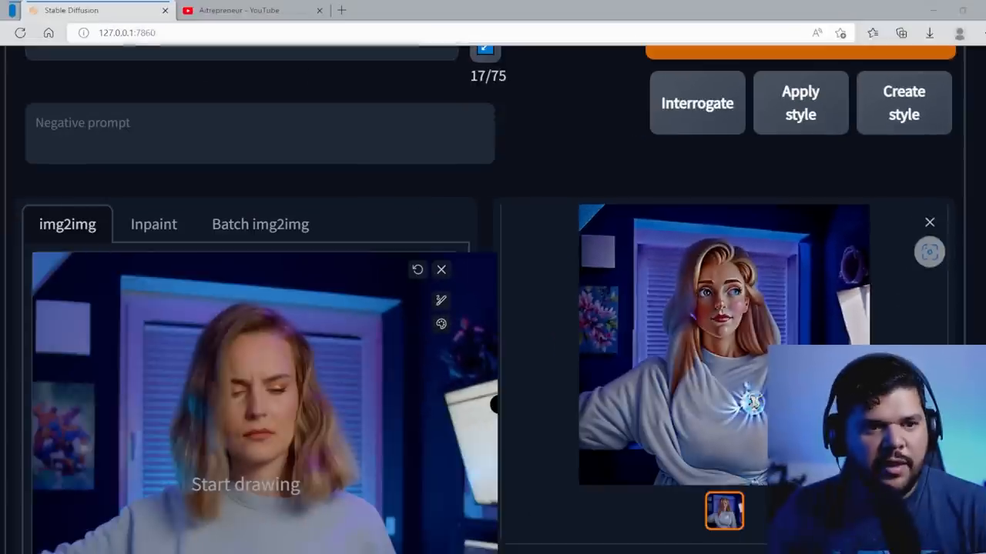
scroll("down", 3)
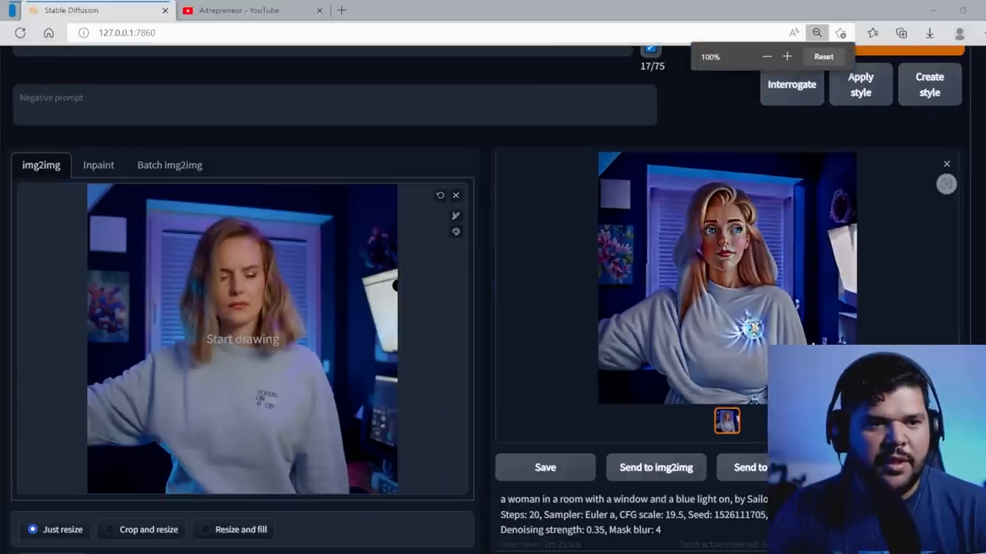
Step: Bring up the Stable Diffusion checkpoint dropdown in the web UI Settings
left_click(456, 74)
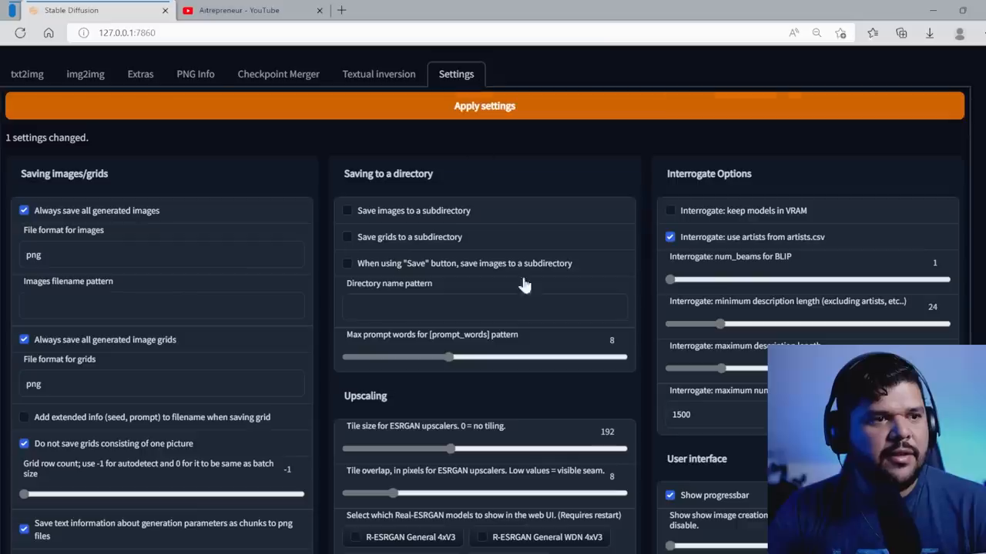
scroll("down", 3)
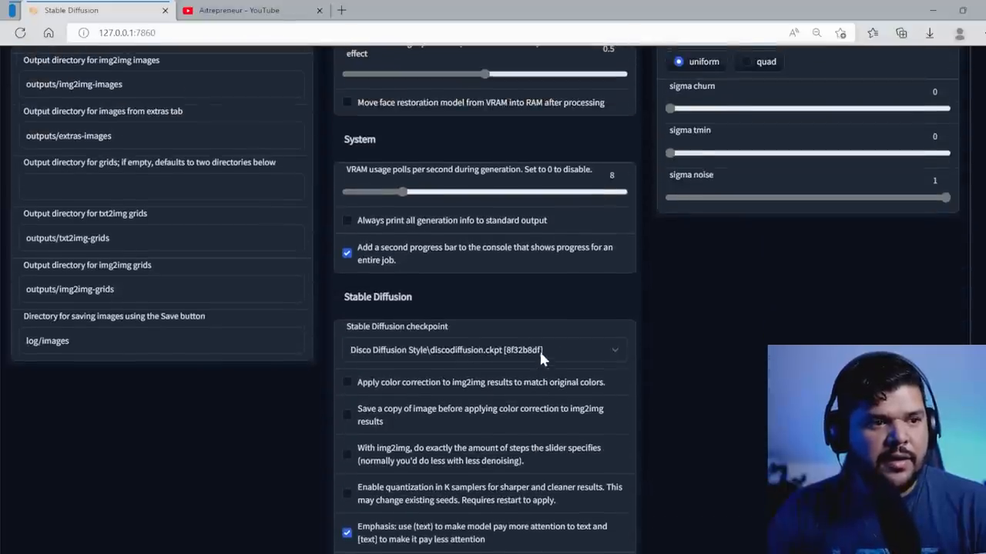
left_click(483, 350)
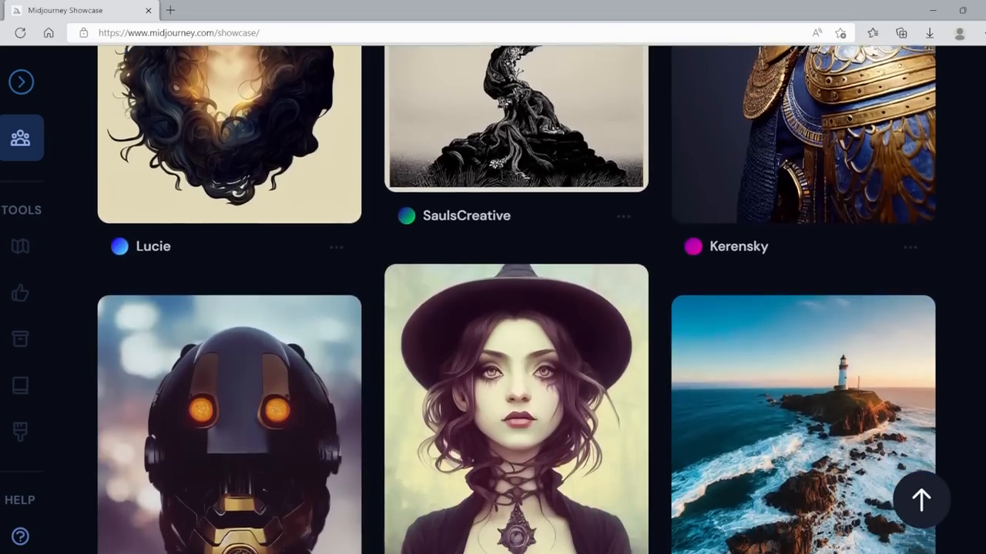
Step: Scroll down through the Midjourney Showcase gallery of artworks
scroll("down", 3)
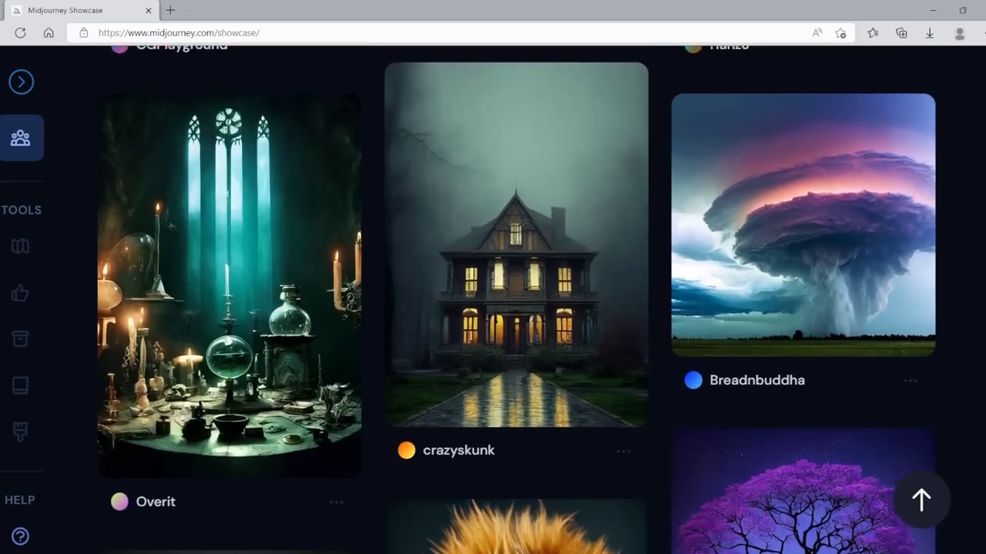
scroll("down", 3)
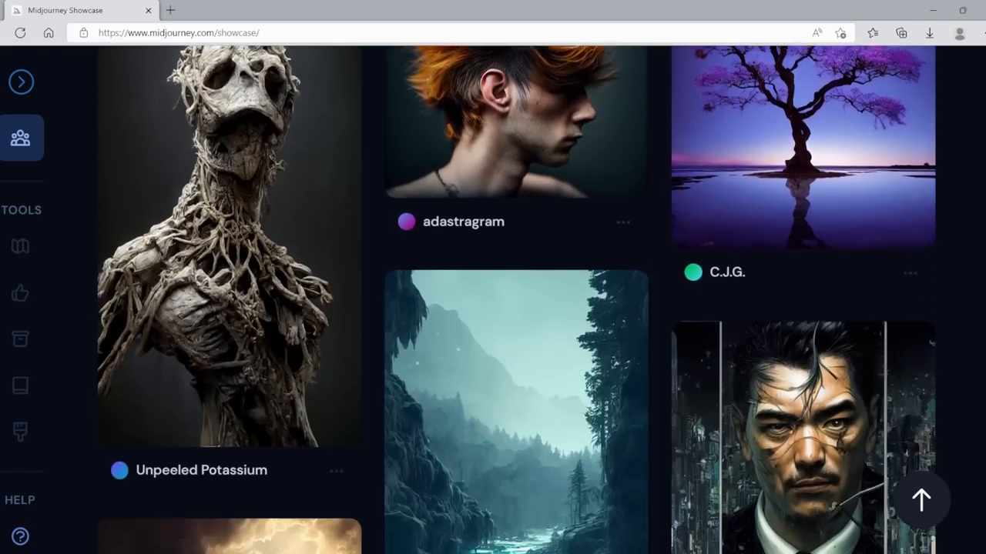
scroll("down", 3)
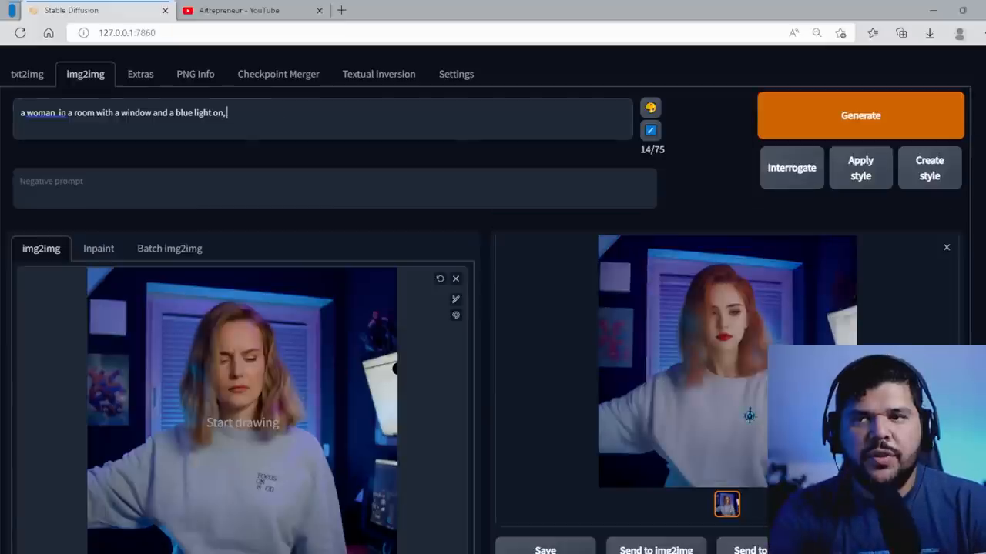
Step: Set the prompt to 'young blond woman, cartoon style'
type("cartoon s")
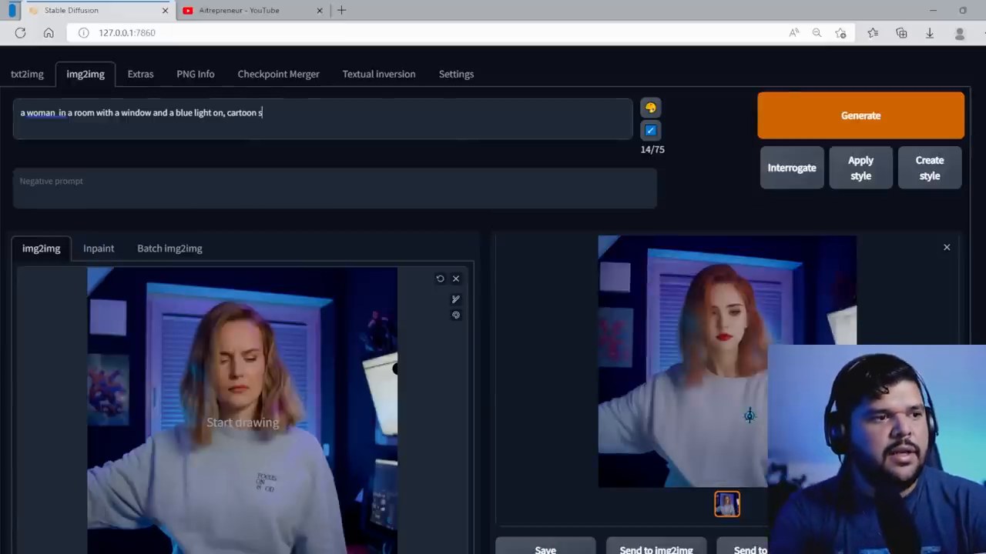
type("young blo, cartoon style")
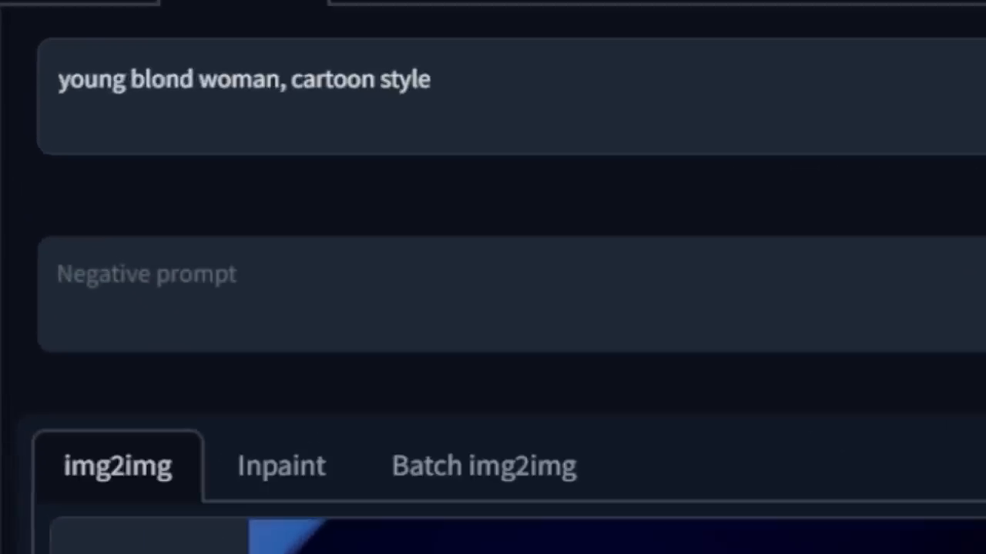
Step: Set the negative prompt to 'blotches, blurry, saturated, maximalist'
type("blotches,")
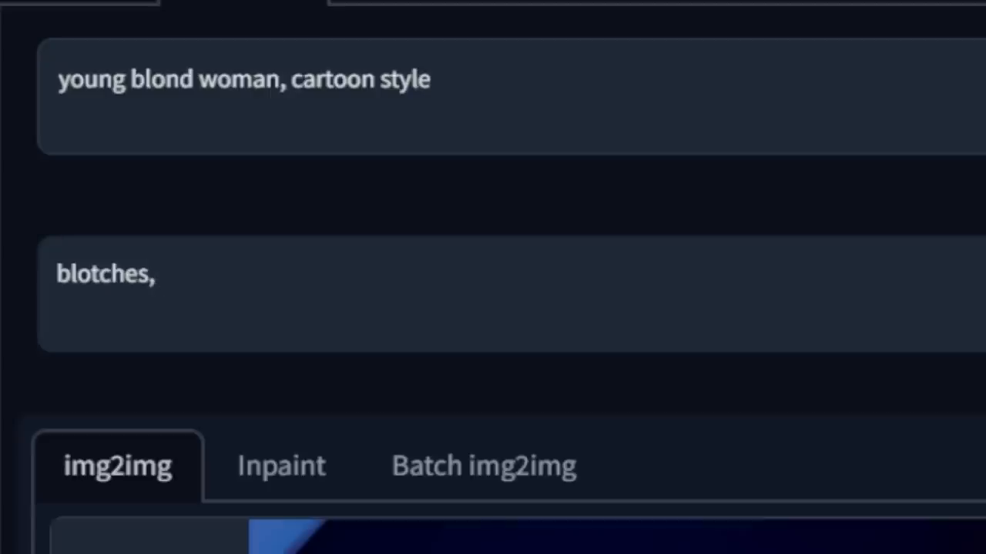
type("blurry")
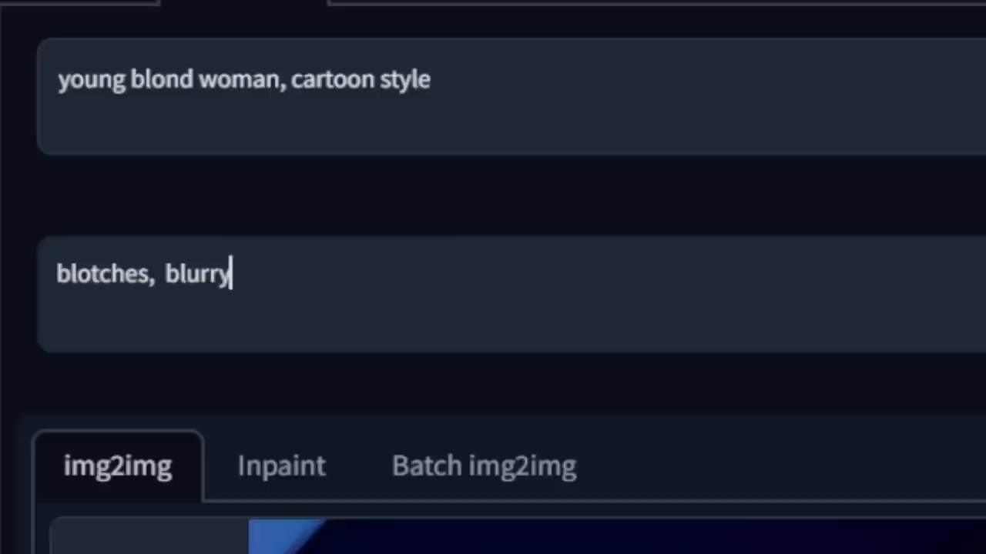
type(",")
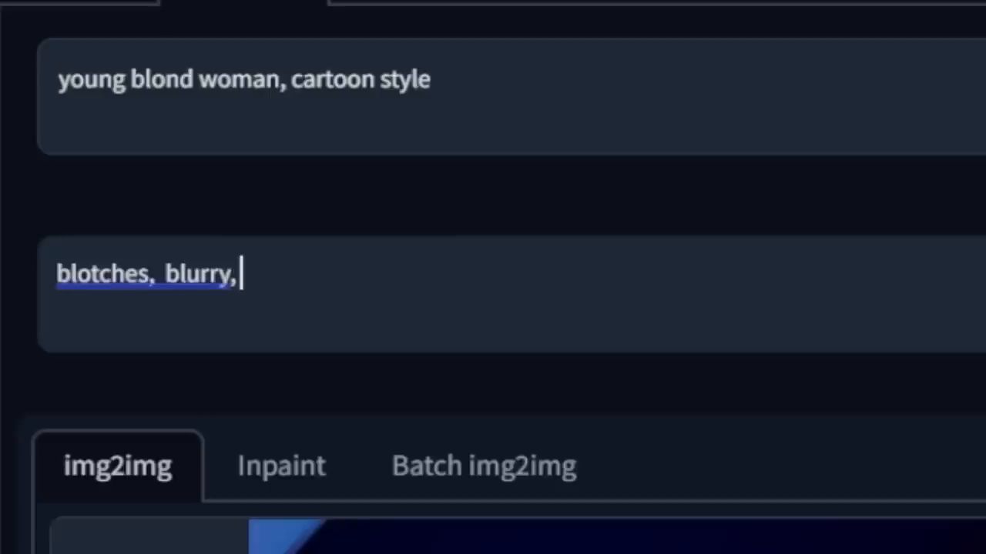
type("saturated,")
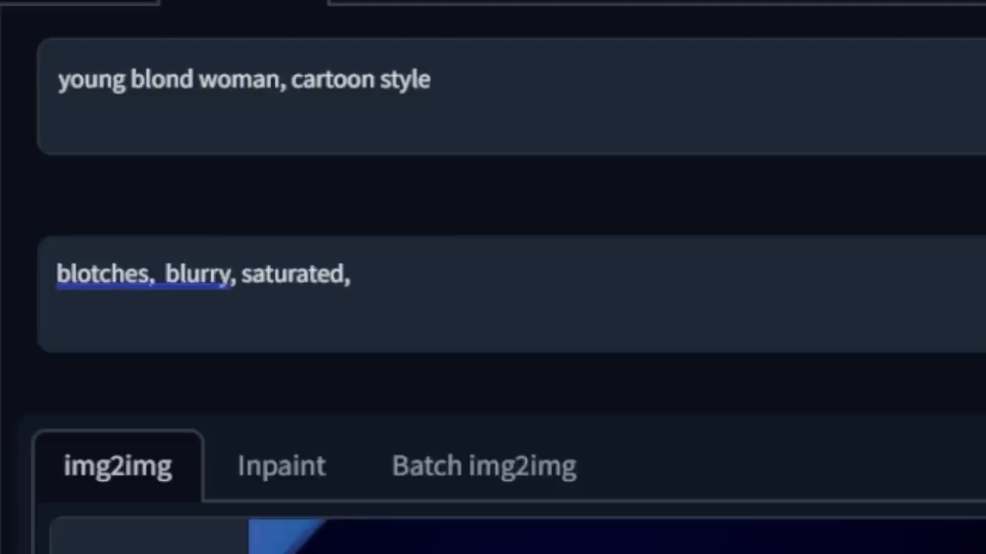
type("maxi")
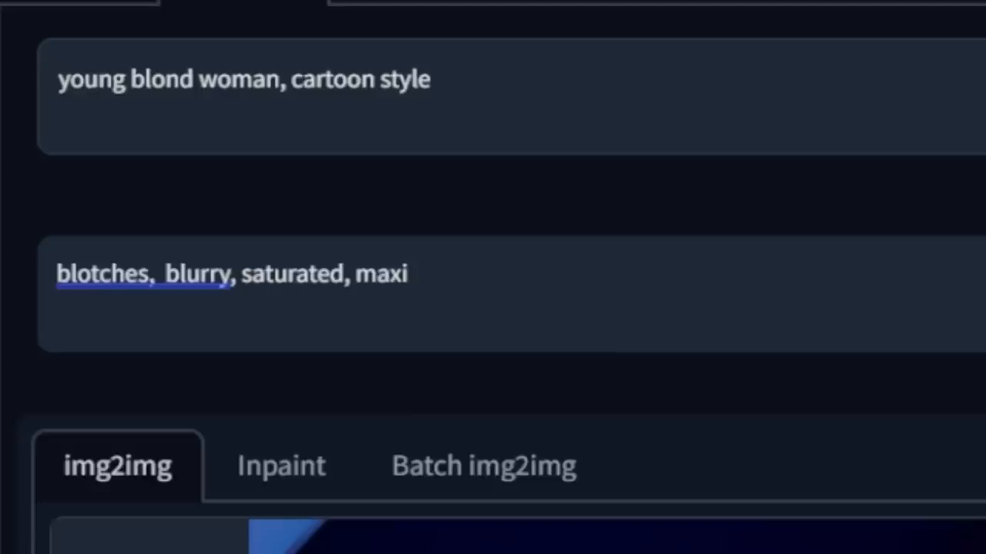
type("malis")
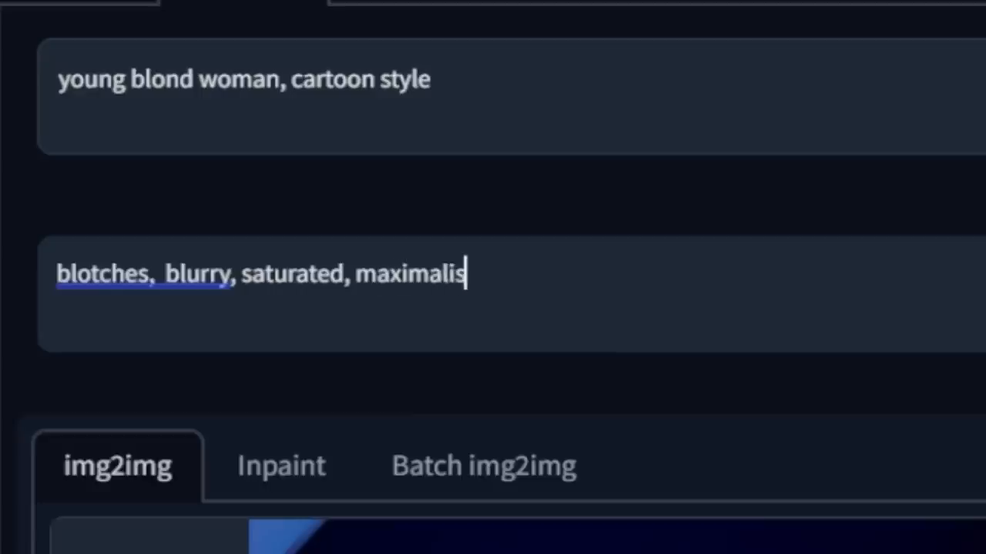
type("t,")
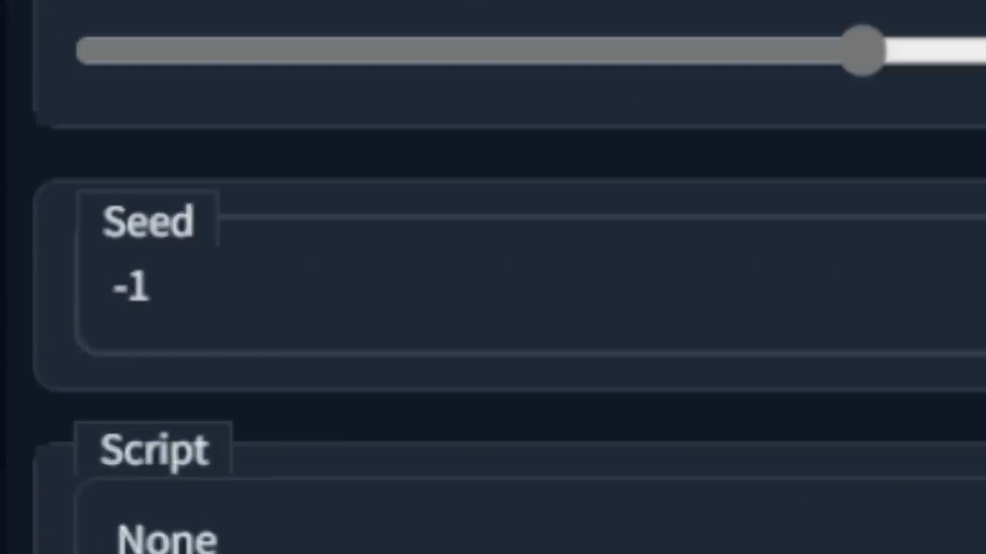
mouse_move(778, 416)
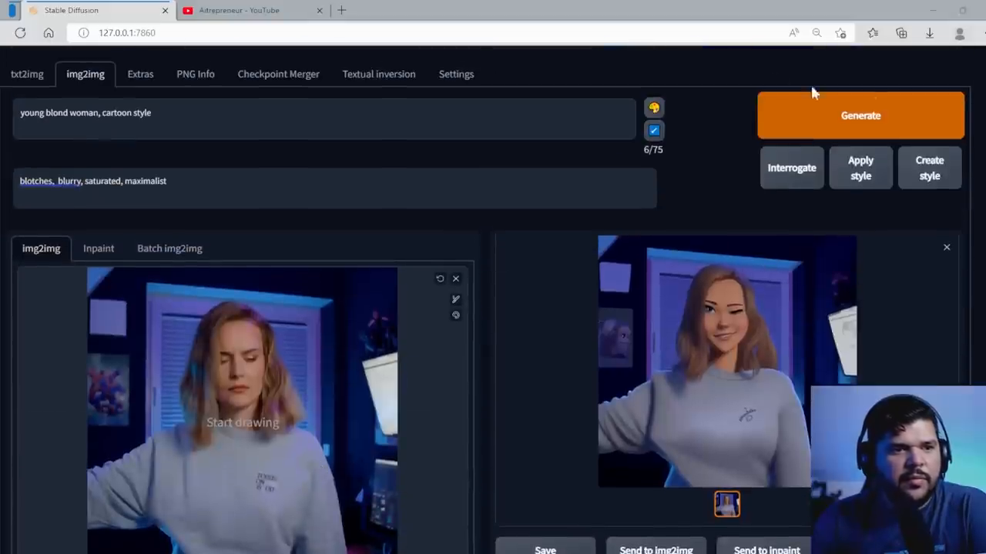
Step: Generate the frame with the new prompts and review the output and its parameters
left_click(859, 114)
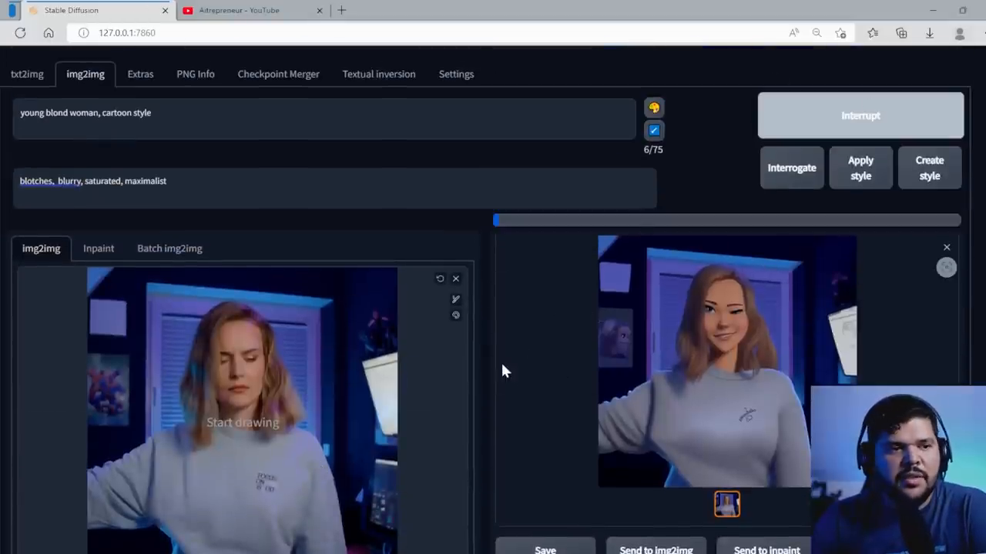
scroll("down", 3)
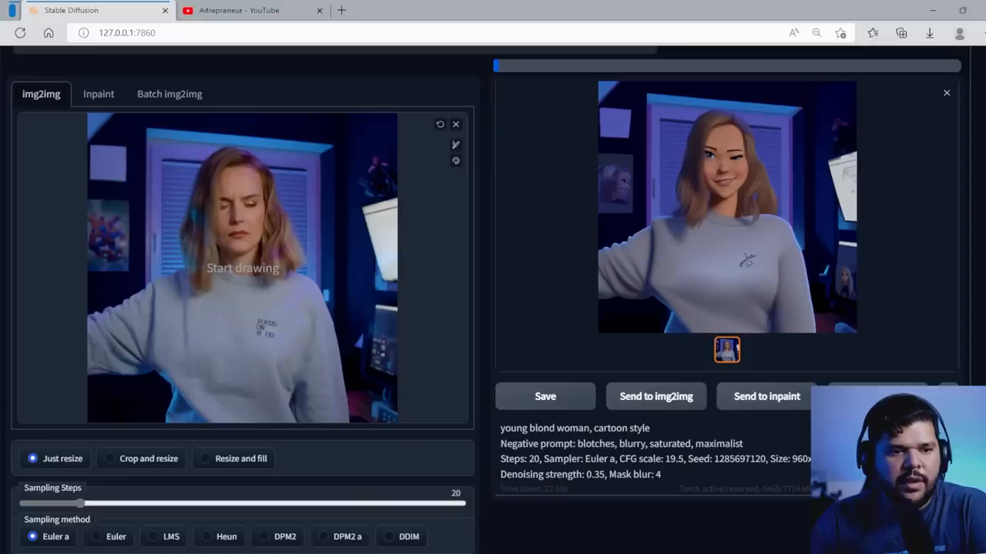
scroll("down", 3)
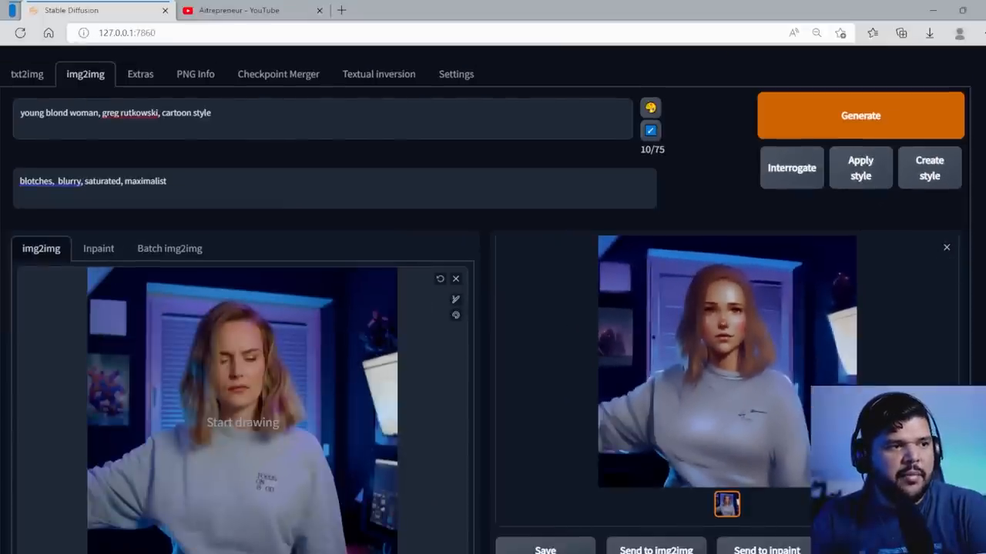
Step: Generate a painterly version with 'greg rutkowski' in the prompt and view the result
scroll("down", 3)
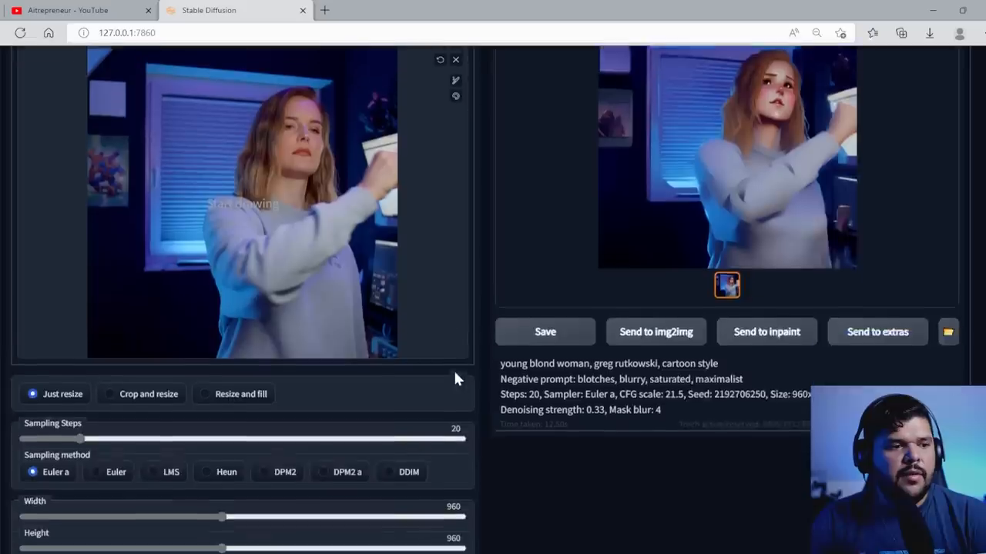
Step: Generate a new stylized frame and view it full size in its own tab
scroll("down", 3)
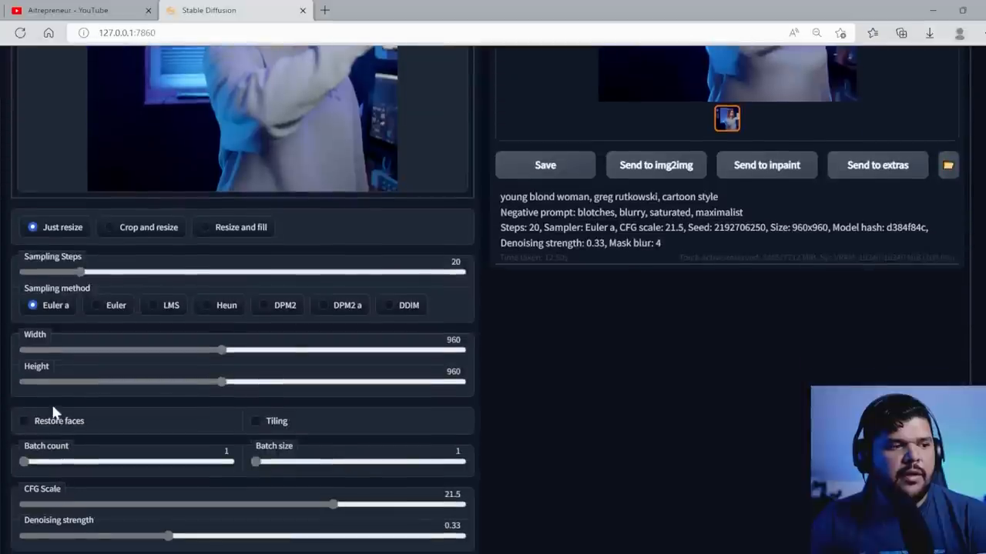
left_click(25, 437)
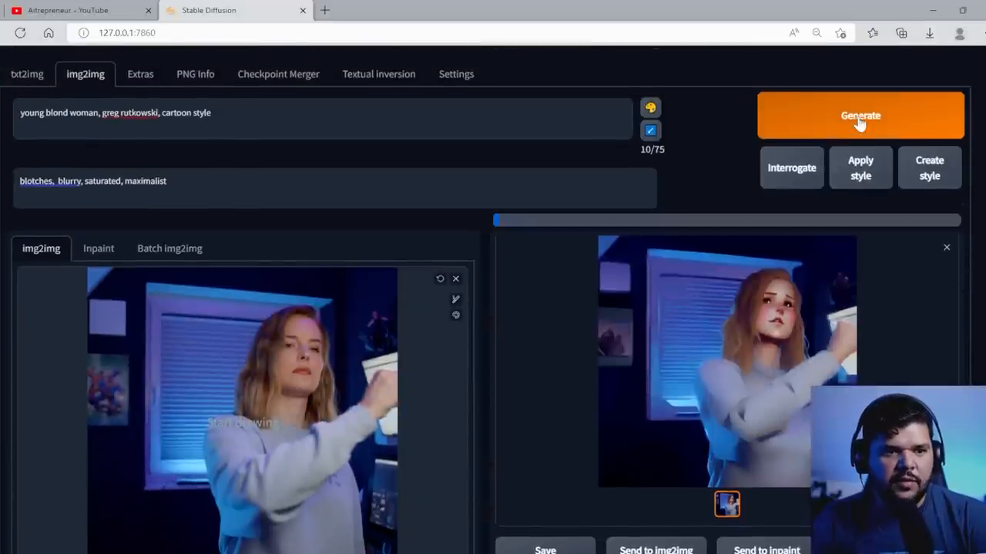
scroll("down", 3)
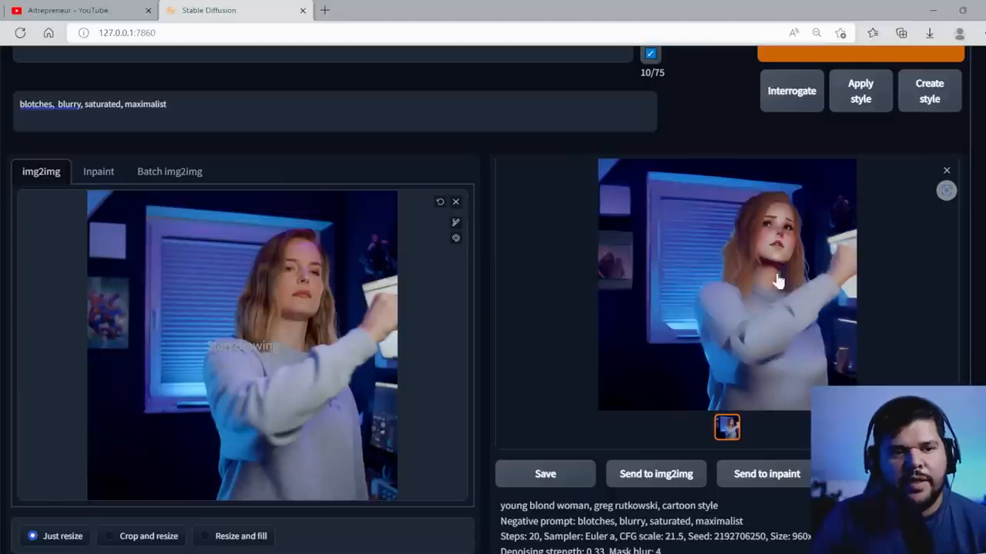
left_click(727, 285)
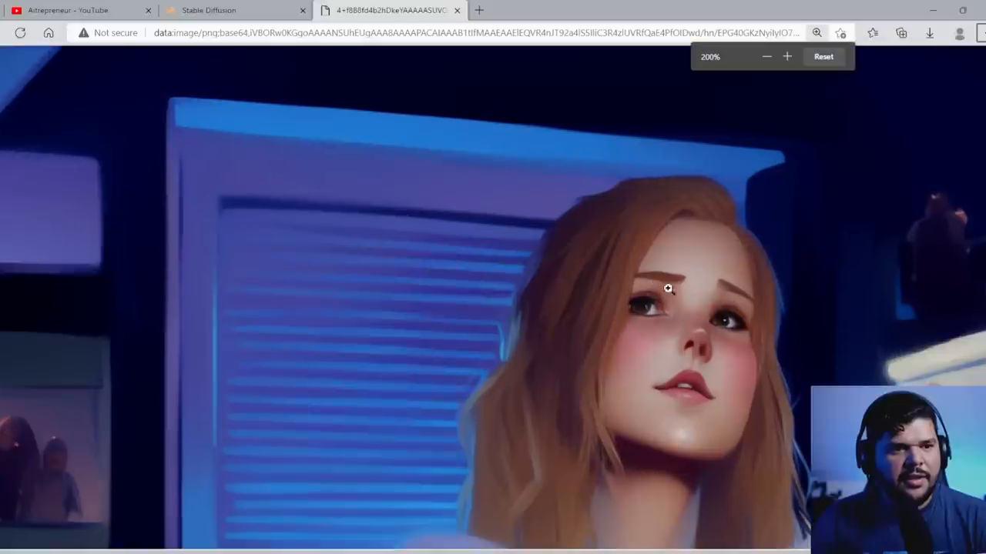
mouse_move(798, 351)
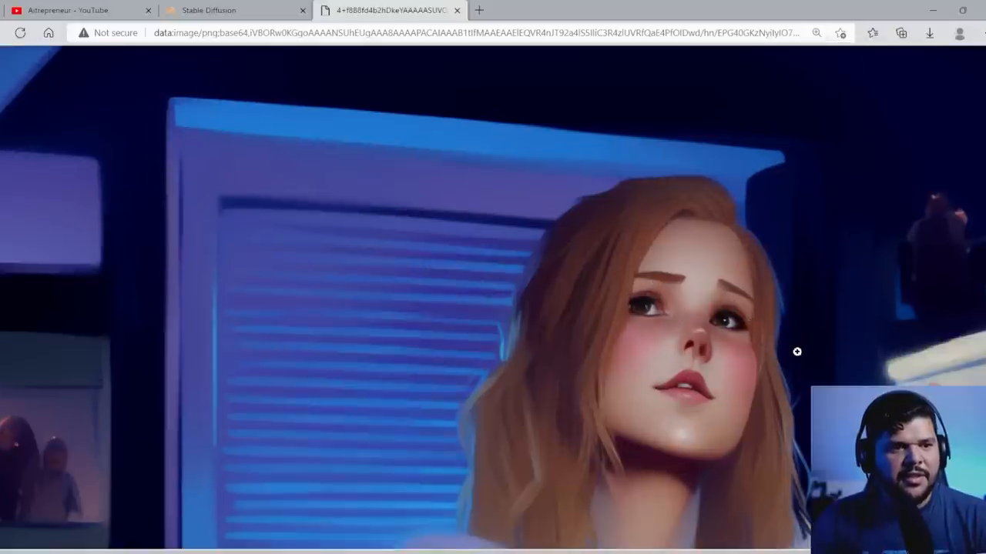
mouse_move(489, 268)
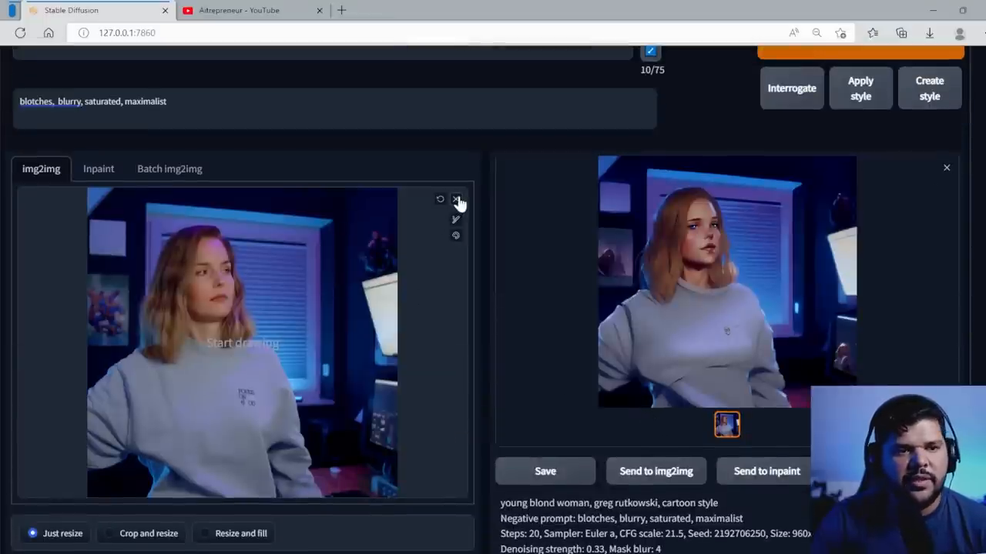
mouse_move(459, 199)
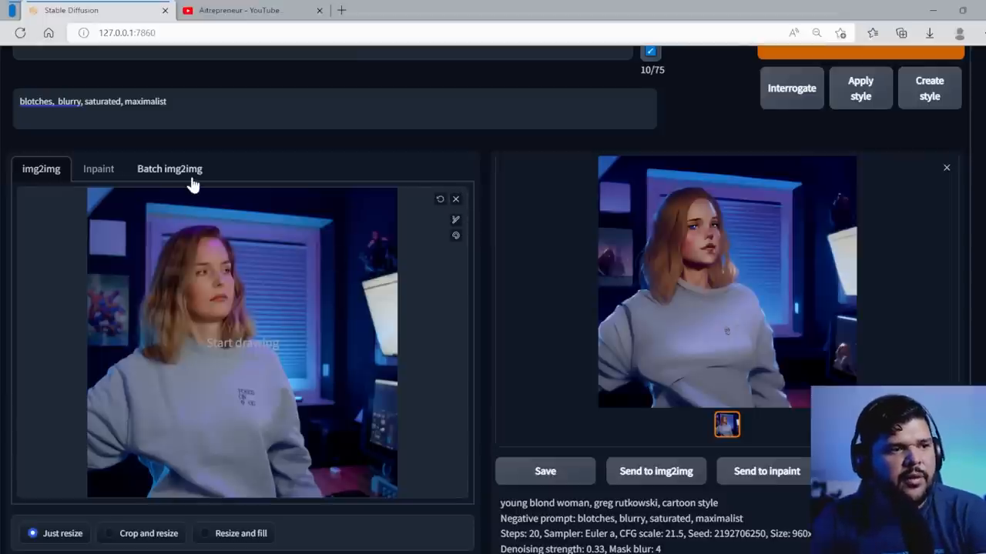
Step: Switch to Batch img2img and copy the Window Frames folder path from File Explorer
left_click(169, 168)
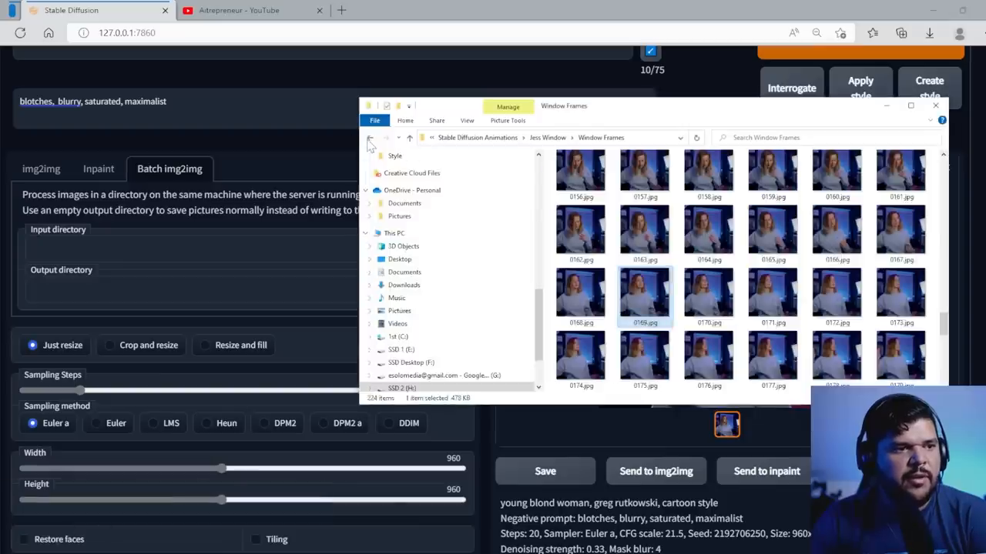
left_click(369, 137)
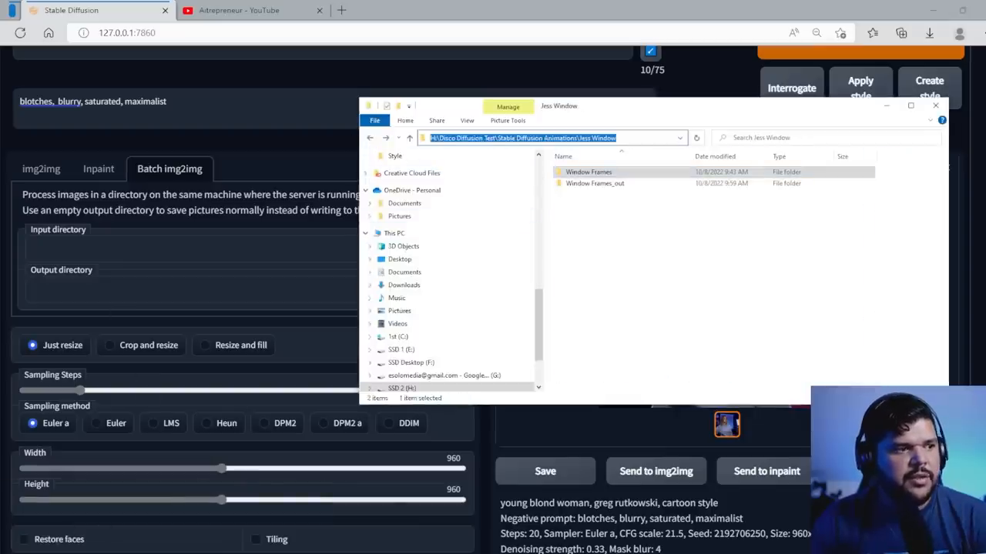
left_click(935, 105)
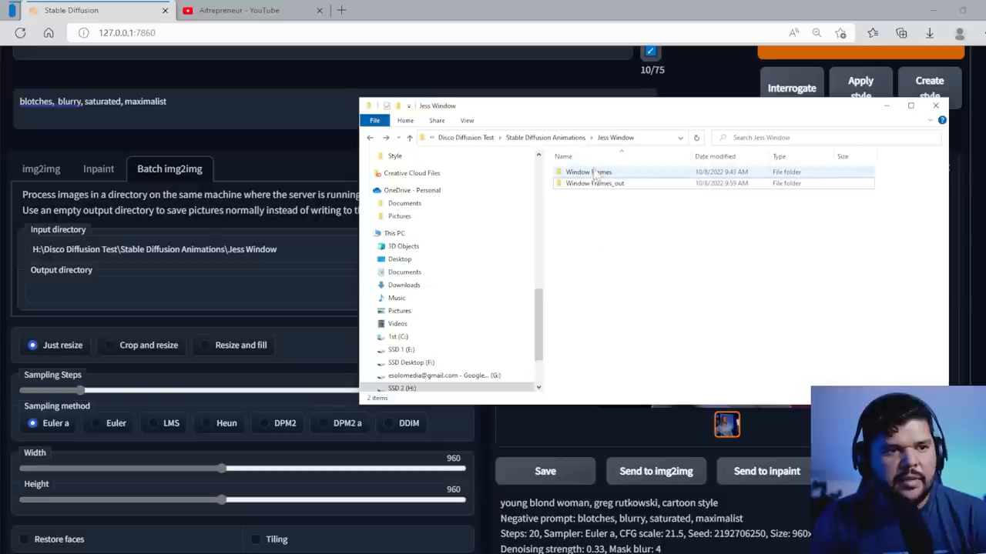
Step: Set the output directory to the same path with '_out' appended and view the Window Frames_out folder
left_click(594, 183)
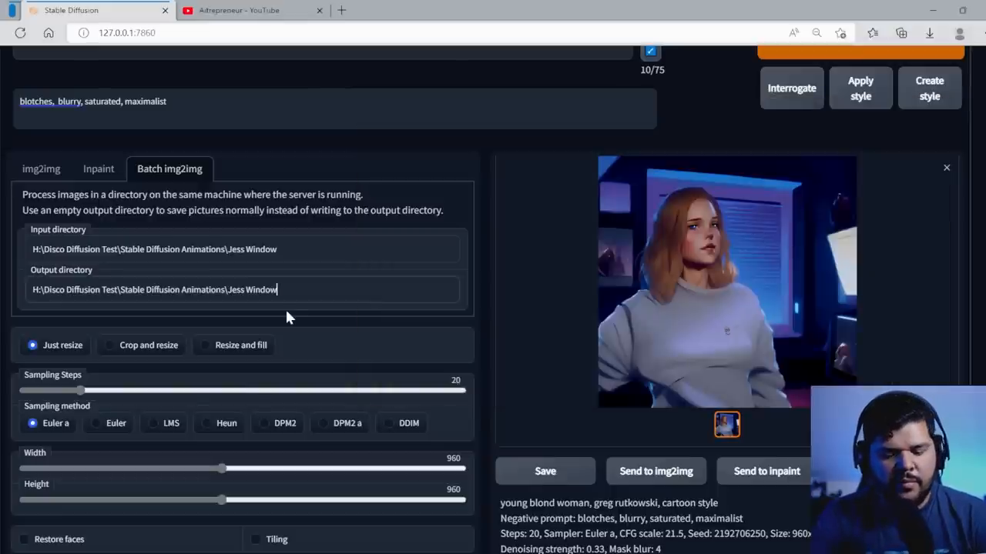
type("_out")
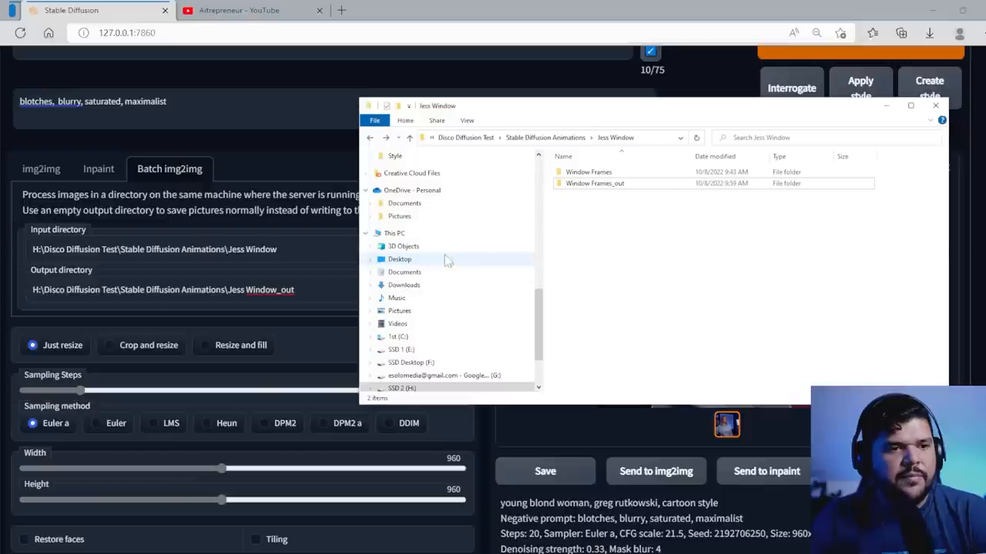
mouse_move(597, 183)
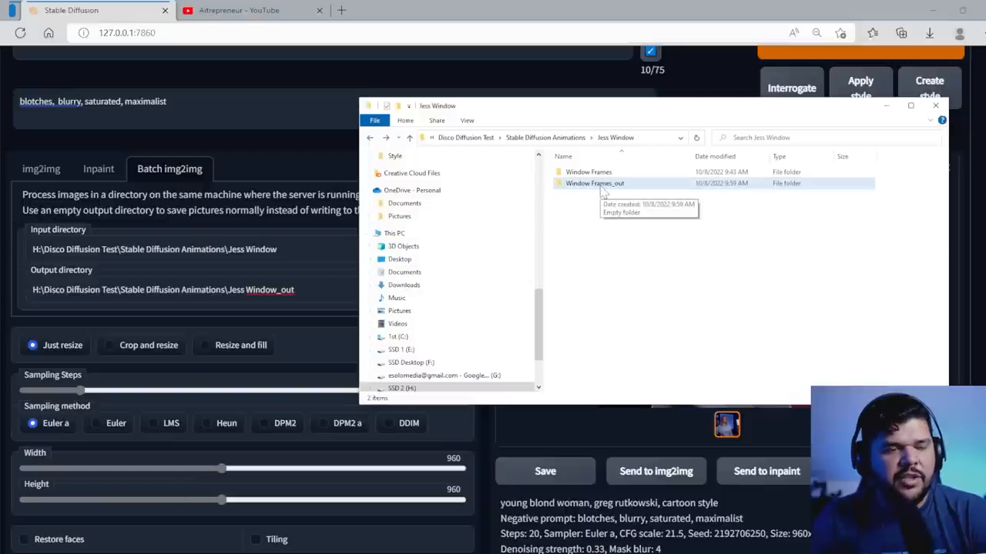
left_click(935, 104)
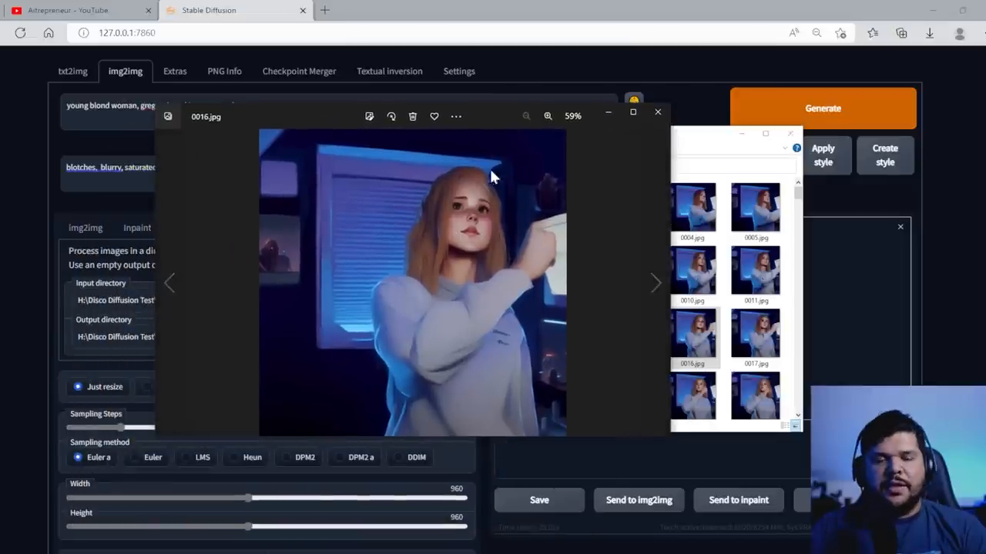
Step: Open stylized frames from Window Frames_out full size in Photos and close them
left_click(548, 117)
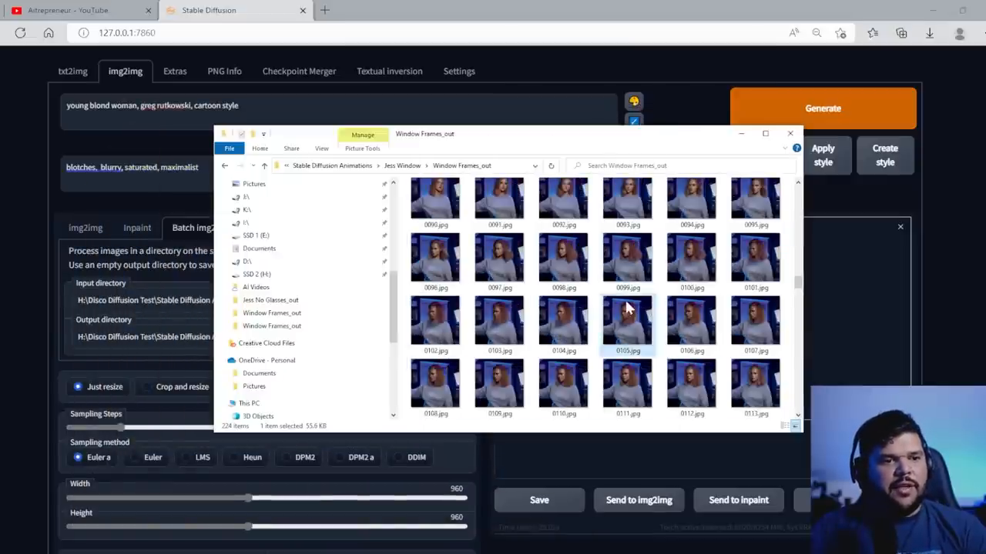
double_click(627, 318)
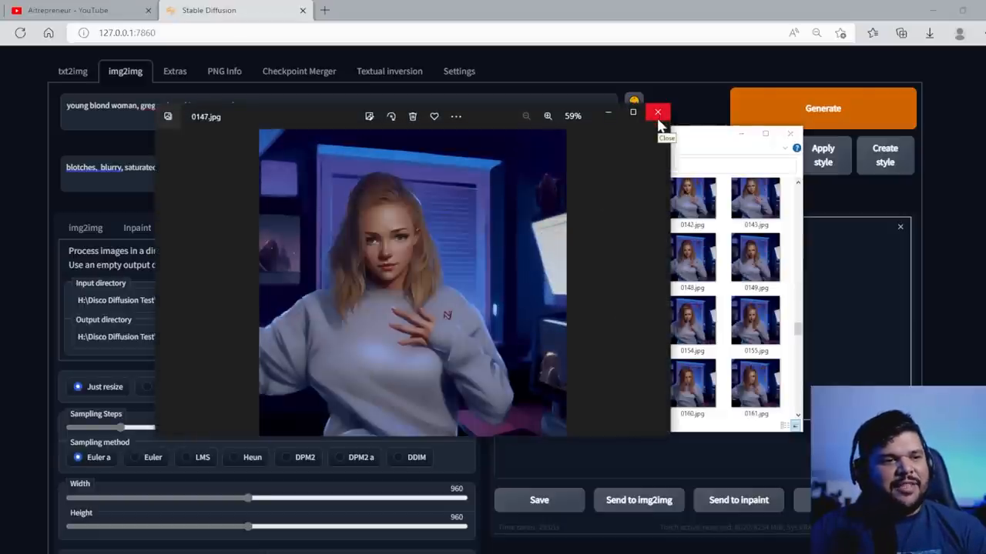
left_click(657, 112)
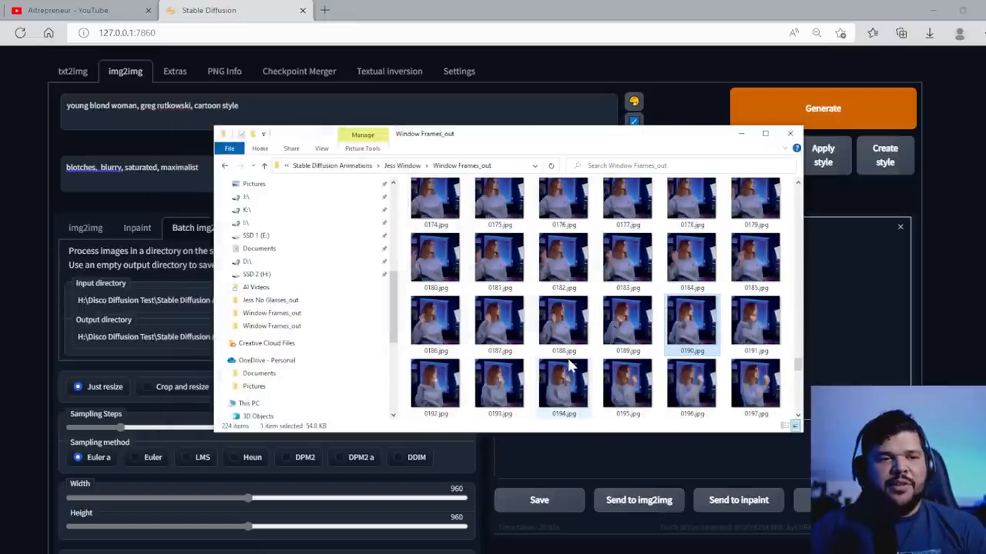
mouse_move(564, 385)
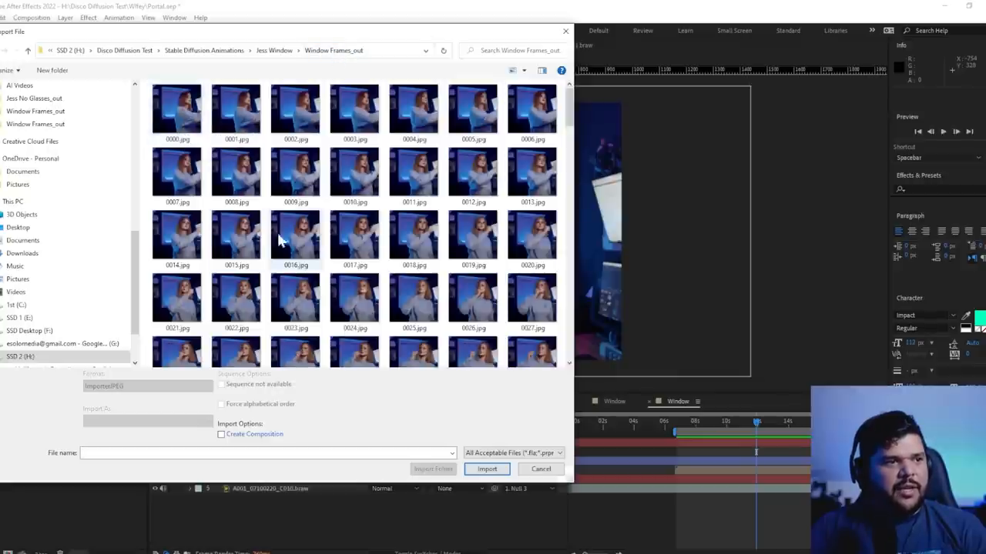
Step: Import 0000.jpg from Window Frames_out as a JPEG image sequence
left_click(177, 110)
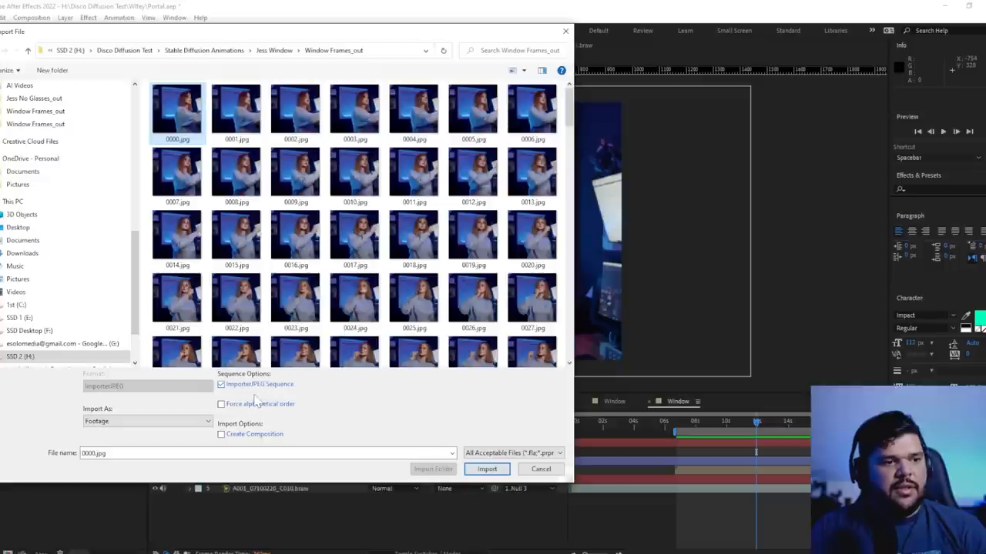
left_click(221, 385)
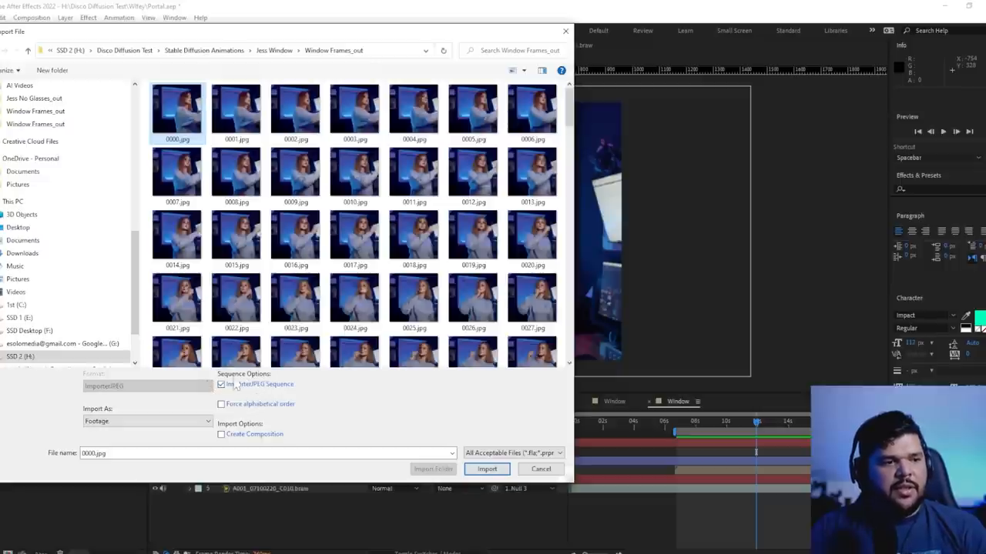
left_click(487, 468)
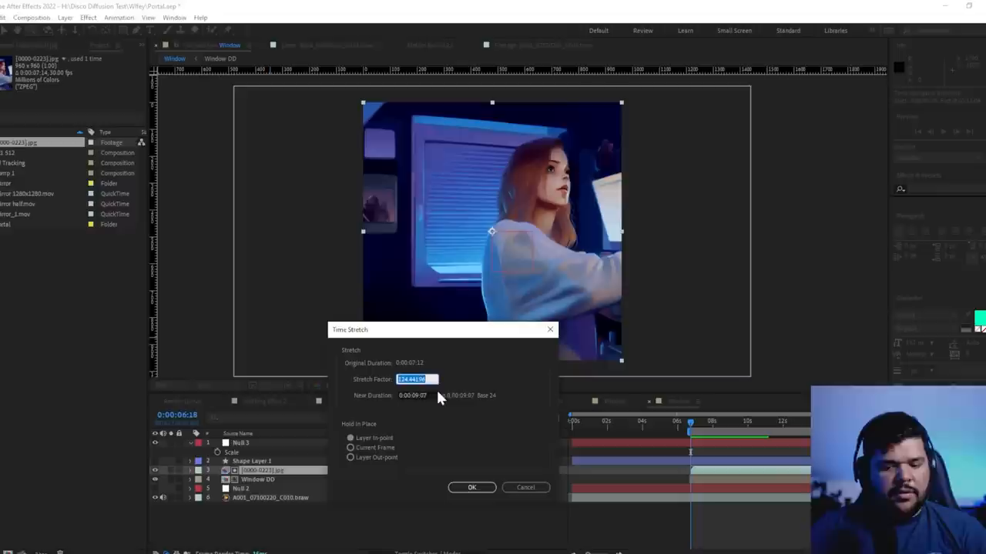
Step: Apply a Time Stretch factor of 125 to the sequence layer
type("125")
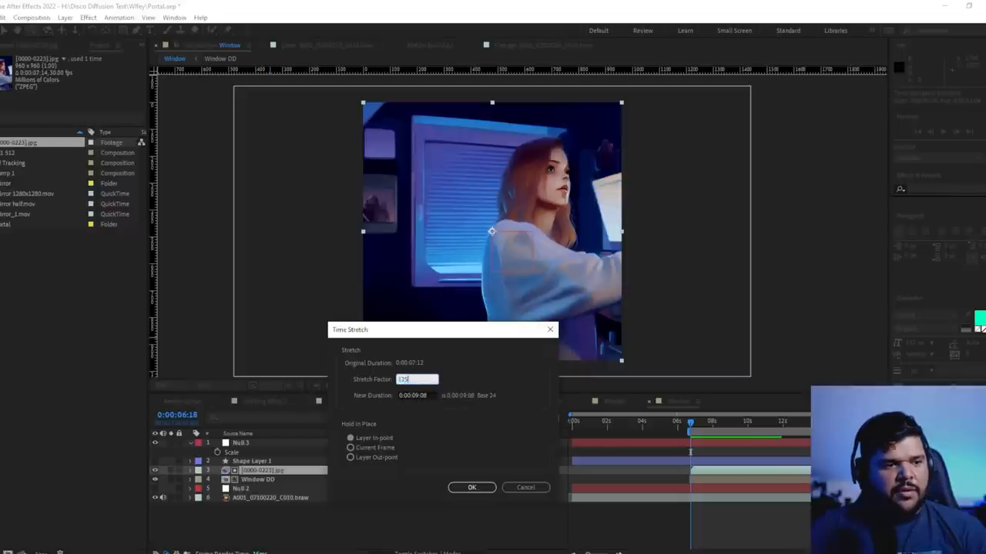
left_click(471, 487)
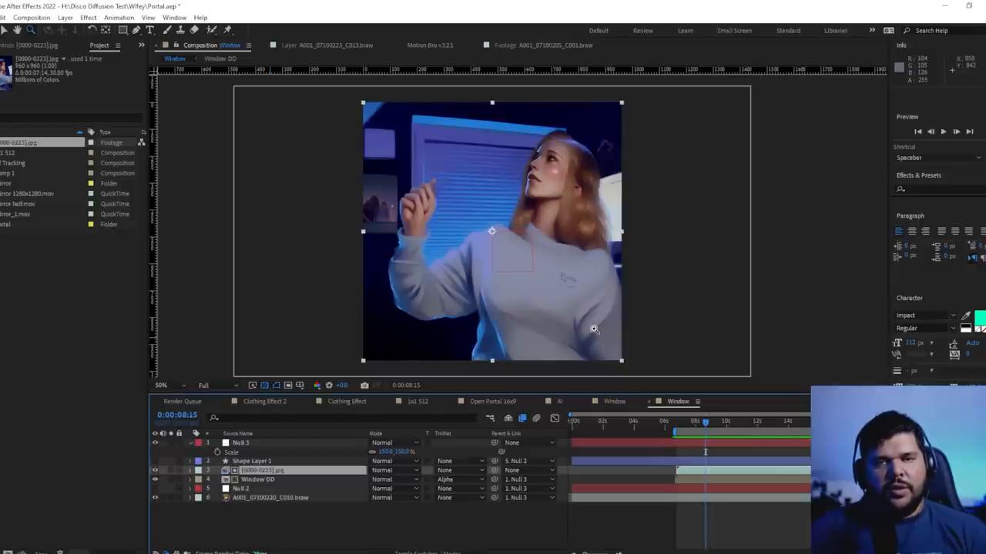
mouse_move(720, 431)
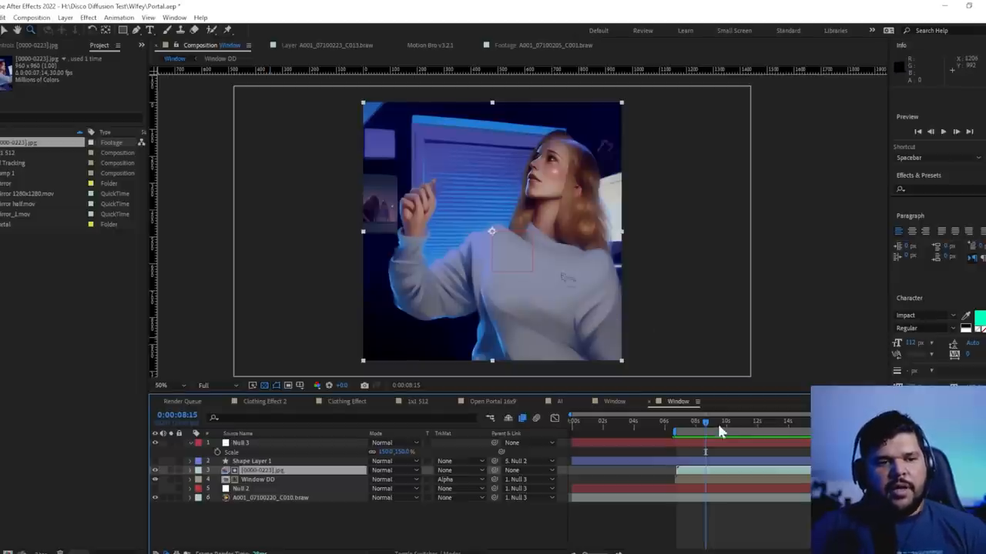
left_click_drag(706, 422, 738, 422)
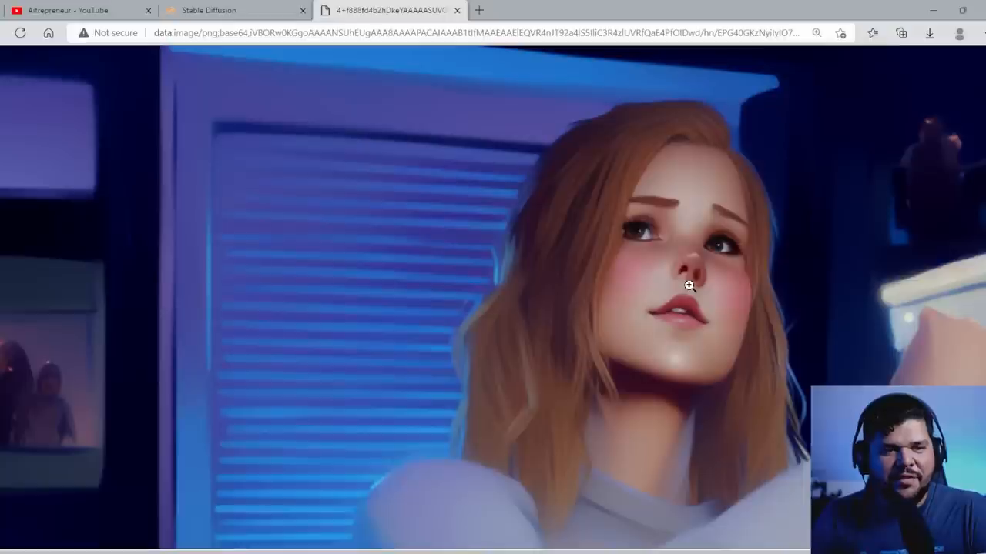
mouse_move(666, 373)
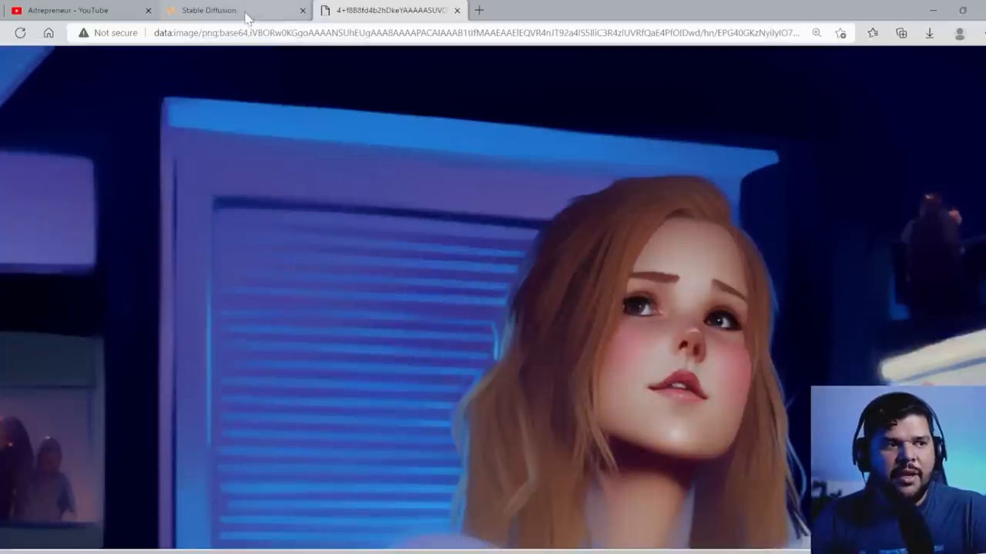
mouse_move(444, 150)
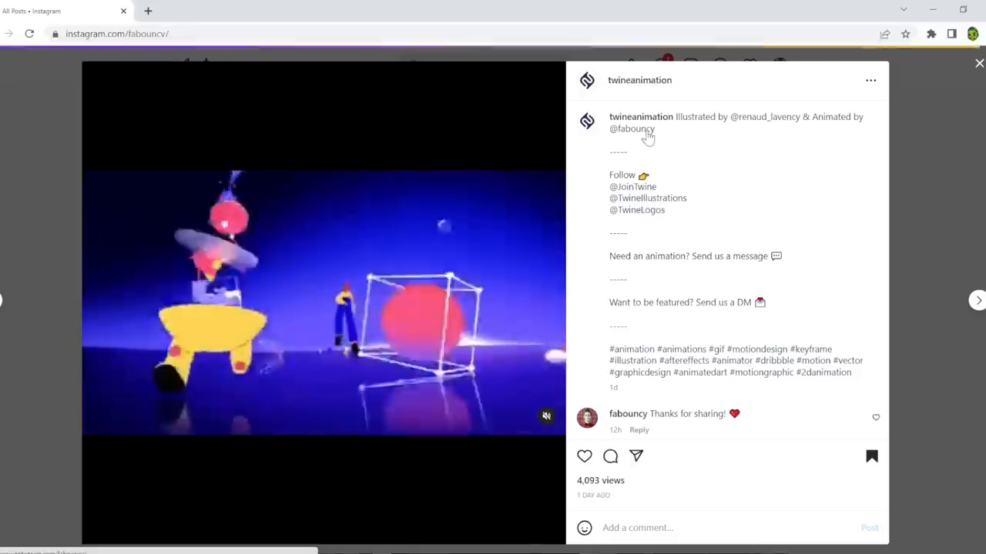
Step: Open the credited animator's Instagram profile from the post caption
left_click(976, 299)
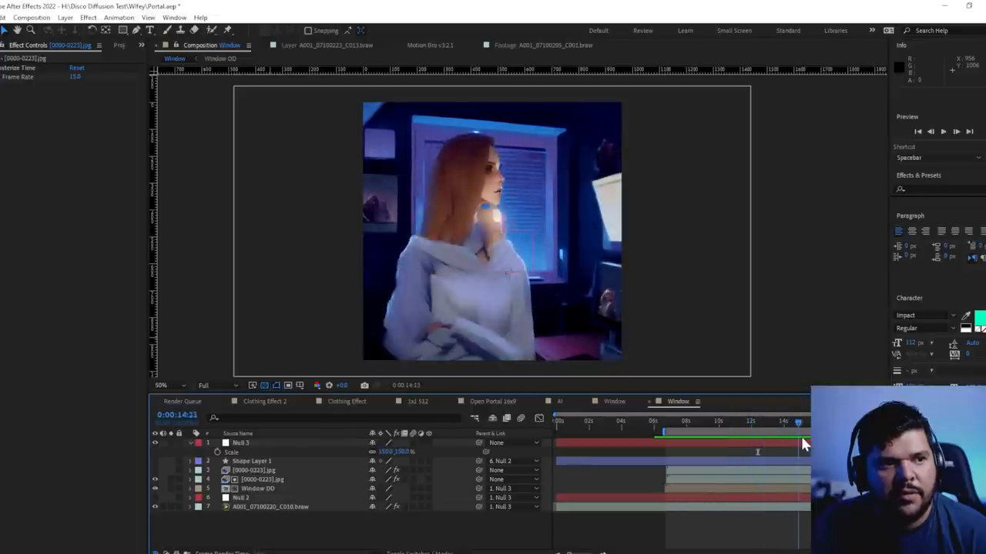
left_click_drag(804, 431, 705, 431)
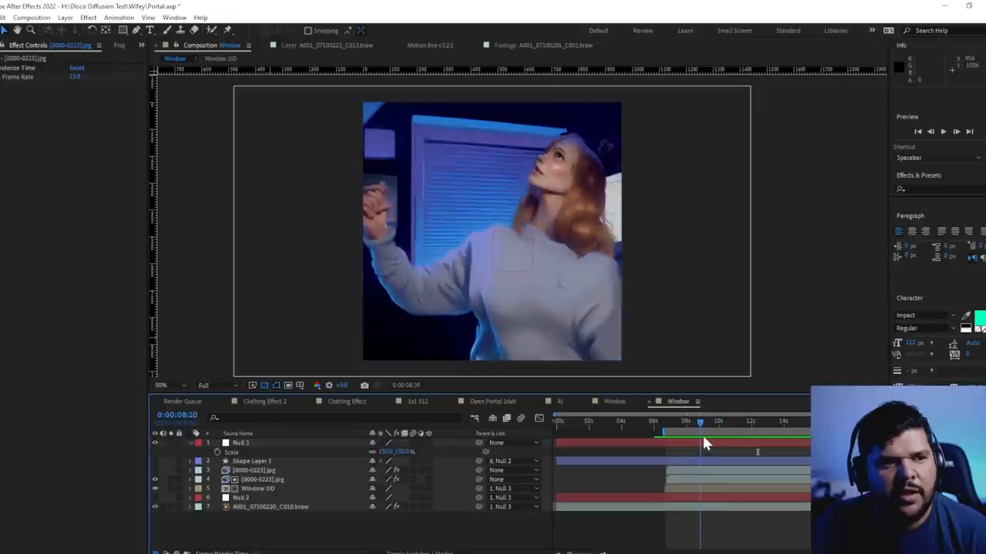
left_click(752, 422)
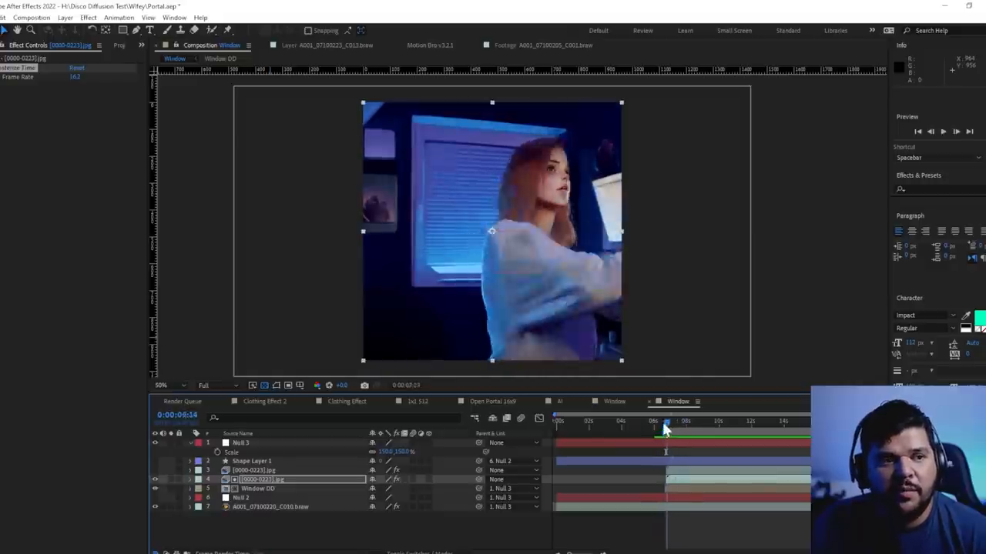
left_click_drag(666, 422, 672, 422)
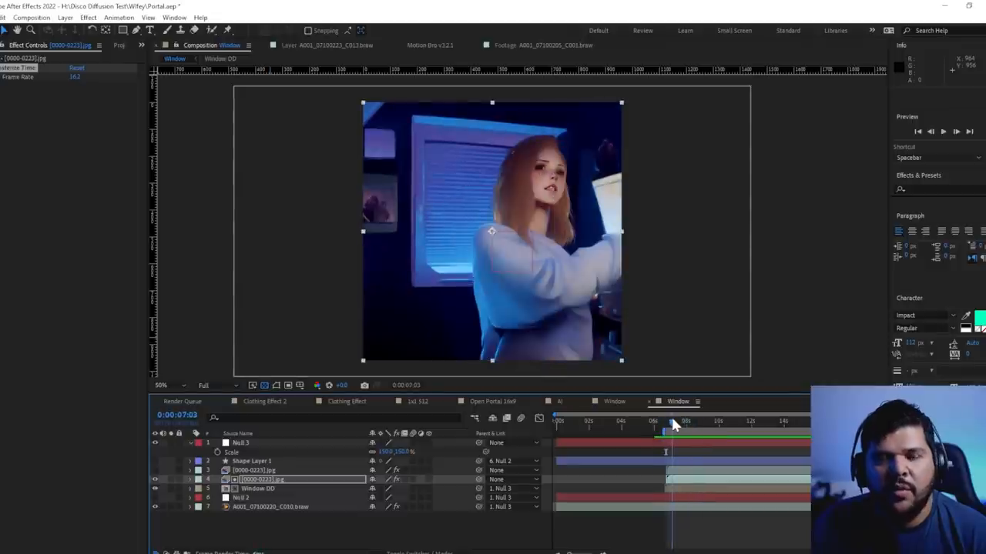